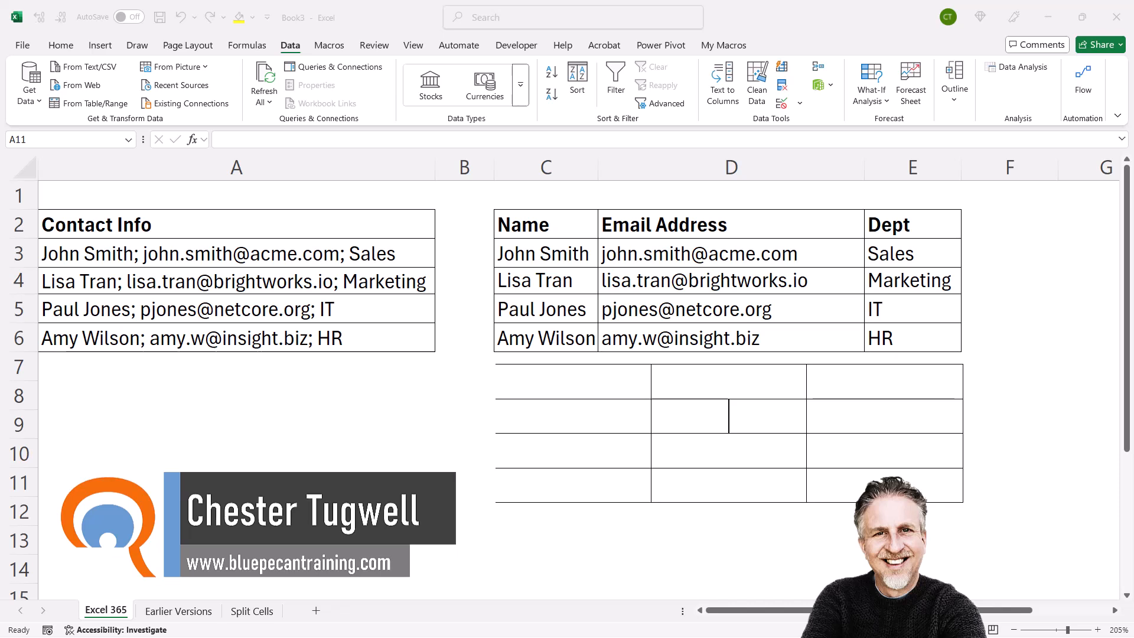
pyautogui.moveTo(109, 269)
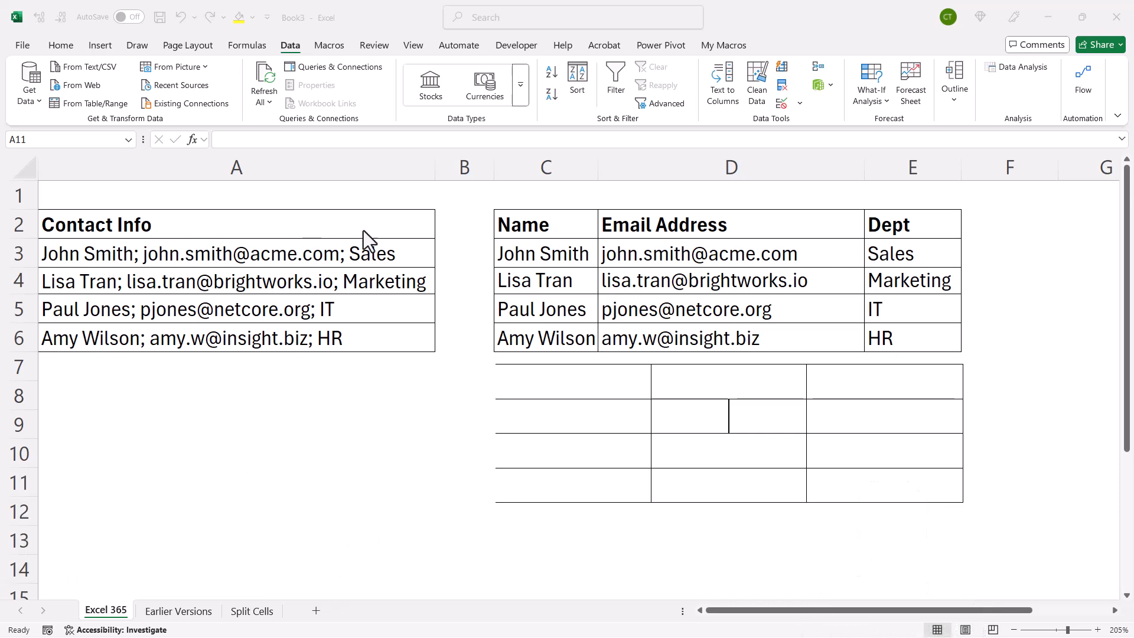
pyautogui.moveTo(375, 269)
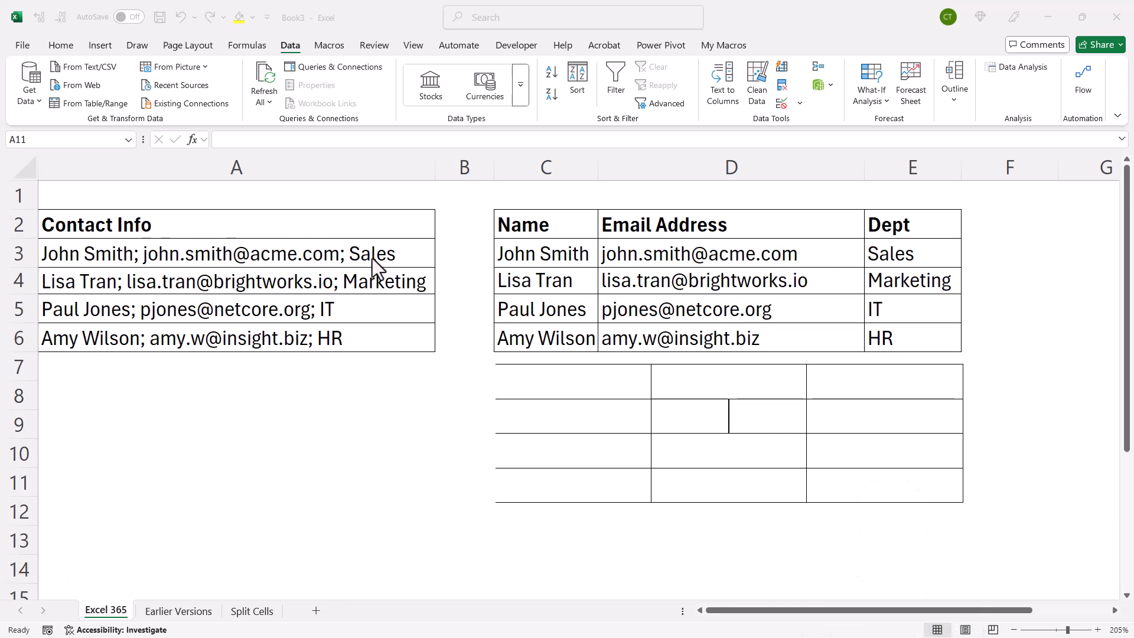
pyautogui.moveTo(783, 260)
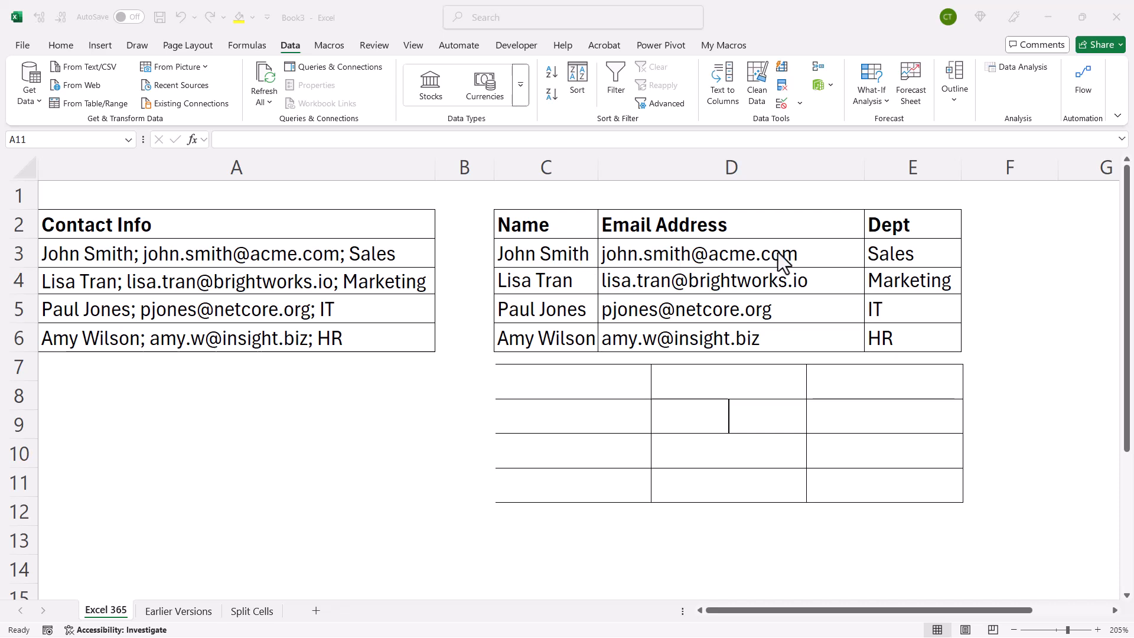
pyautogui.moveTo(584, 296)
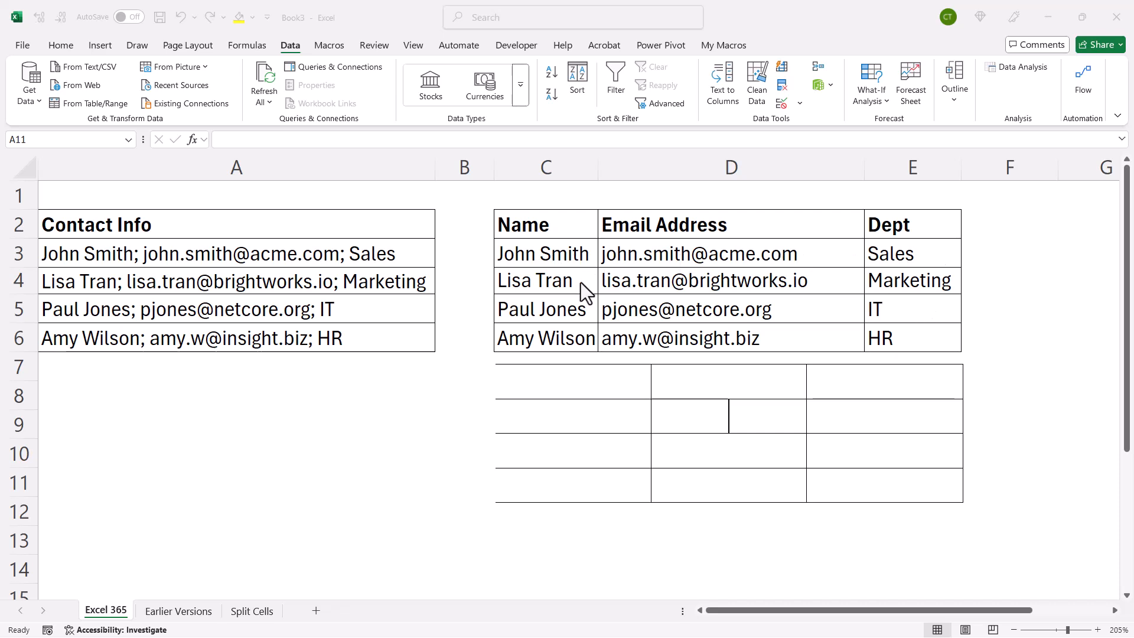
pyautogui.moveTo(700, 422)
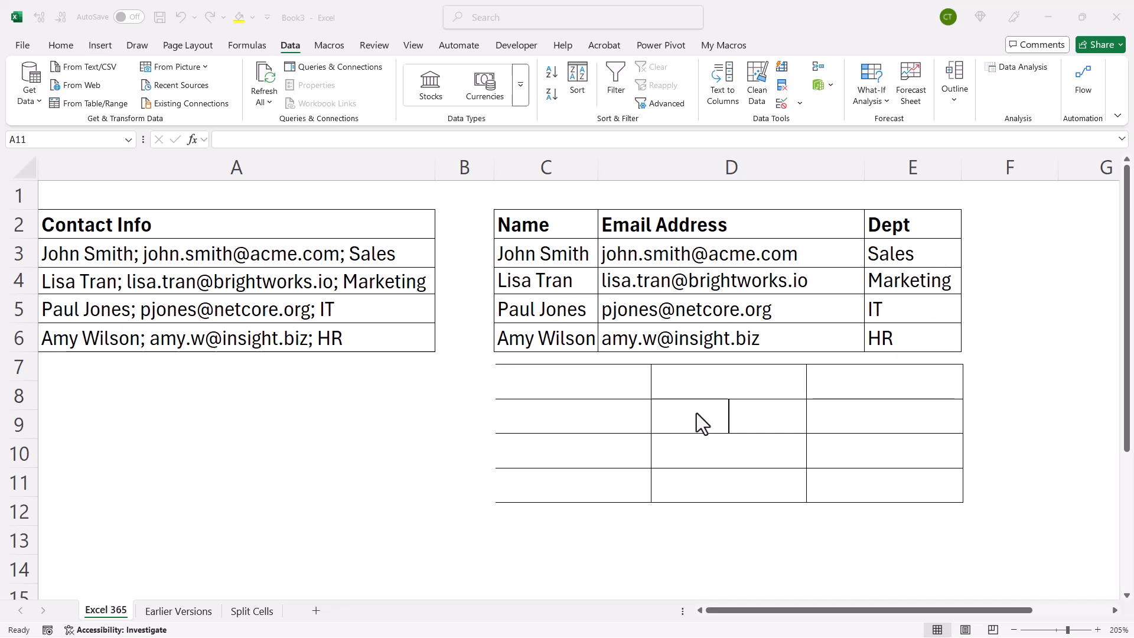
pyautogui.moveTo(670, 428)
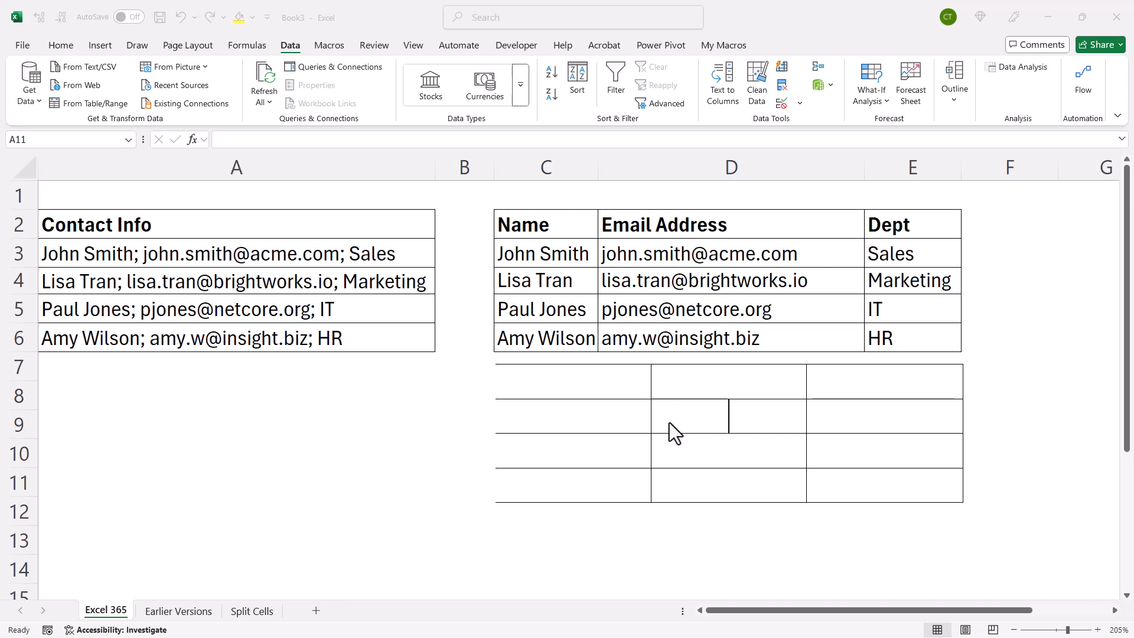
pyautogui.moveTo(683, 424)
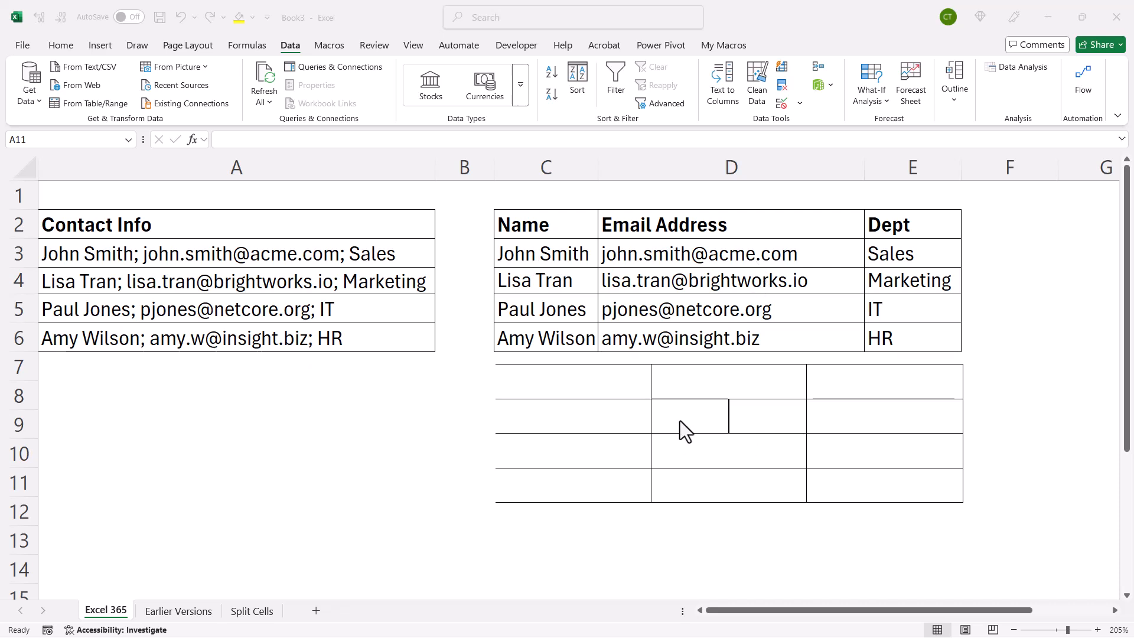
pyautogui.moveTo(676, 418)
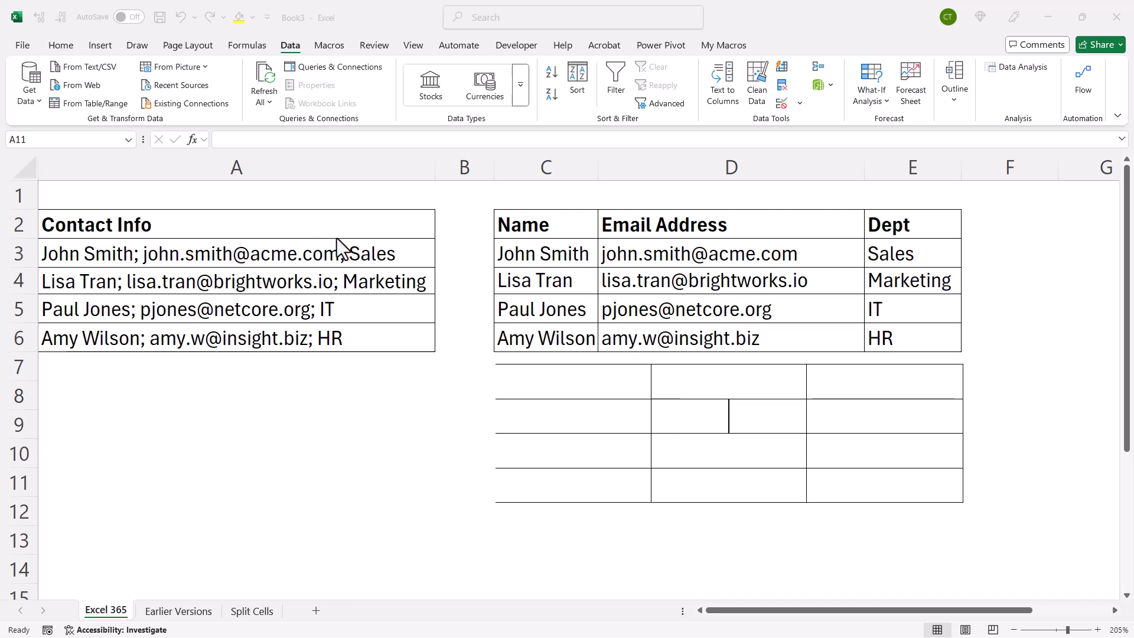
# Delete the grid picture overlay and return to the worksheet cells.
pyautogui.click(686, 389)
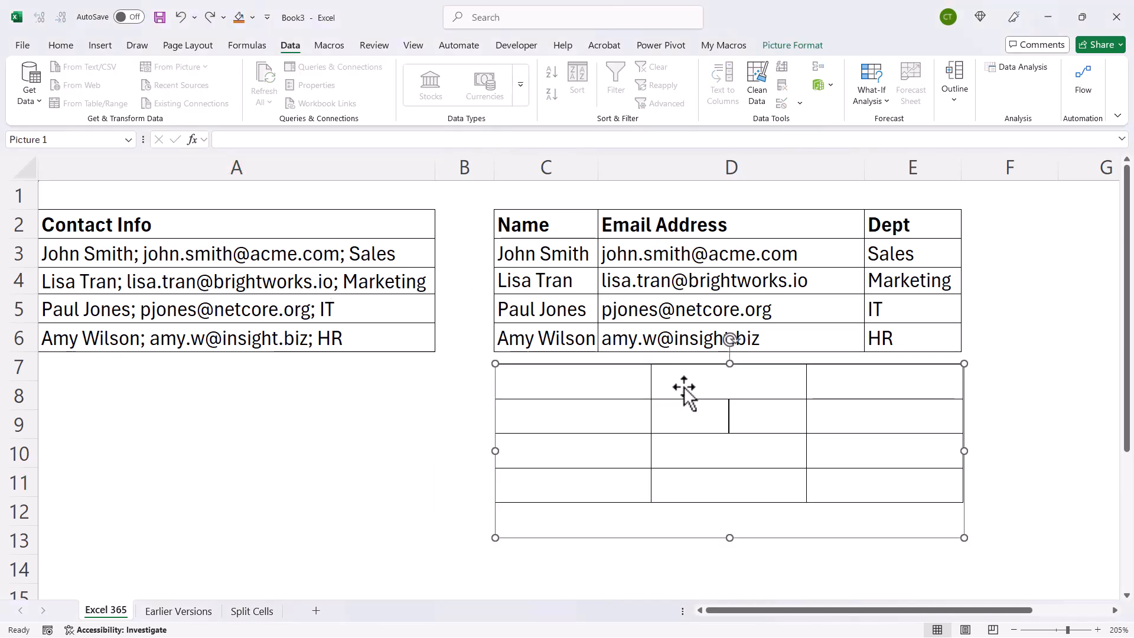
pyautogui.click(545, 449)
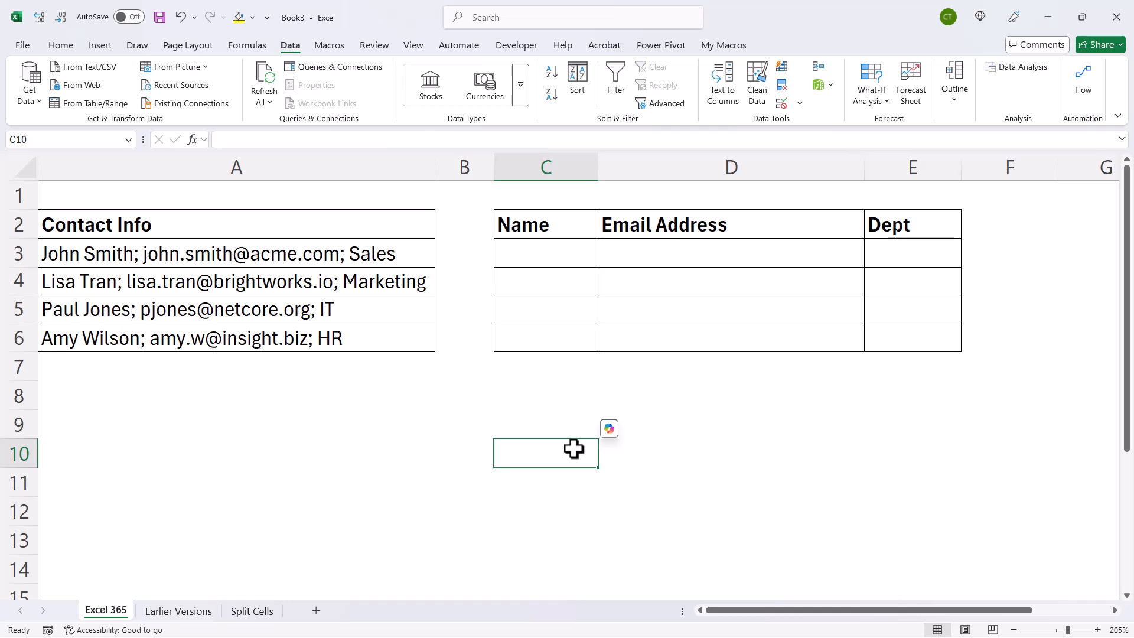
pyautogui.moveTo(503, 301)
pyautogui.write('=')
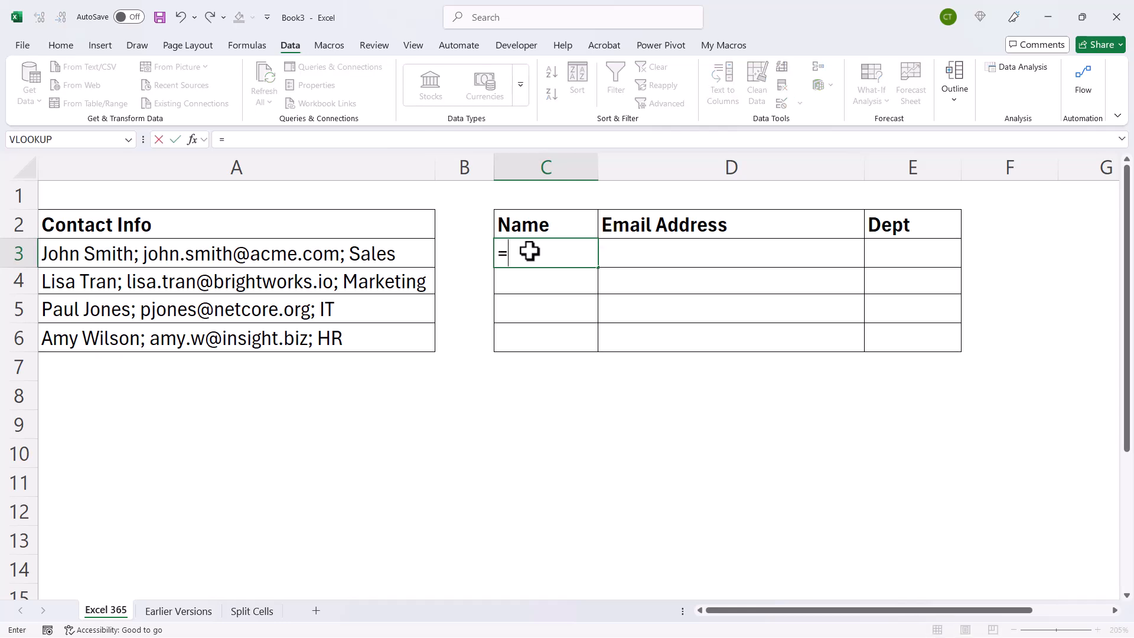
# Enter =TEXTSPLIT(A3,"; ") in C3 to split John Smith's contact into name, email and Sales.
pyautogui.write('te')
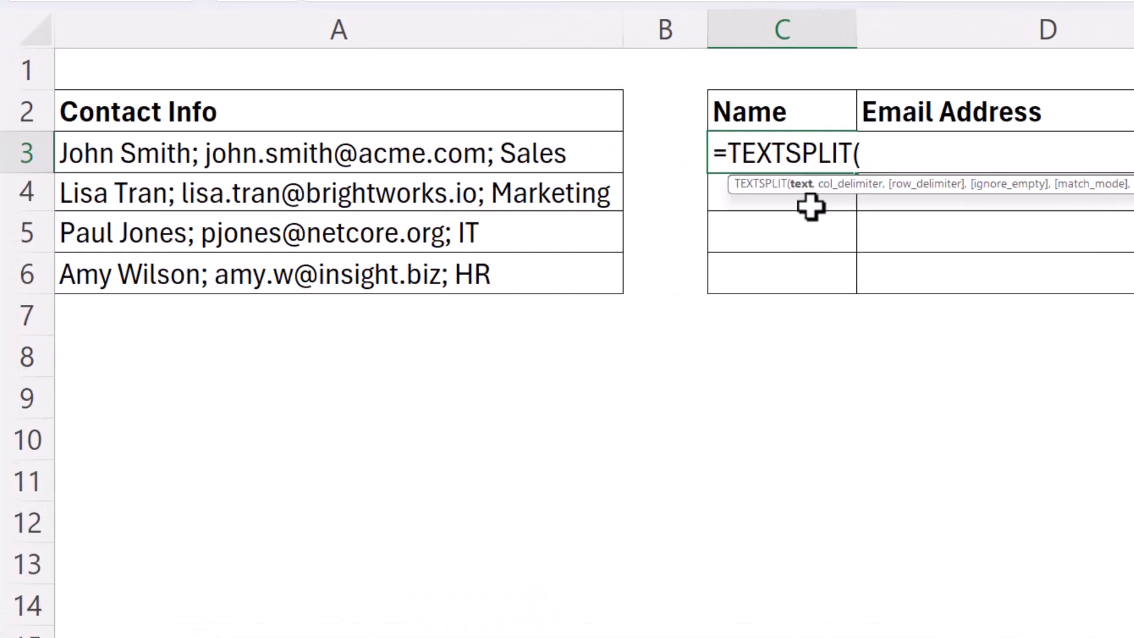
pyautogui.click(169, 159)
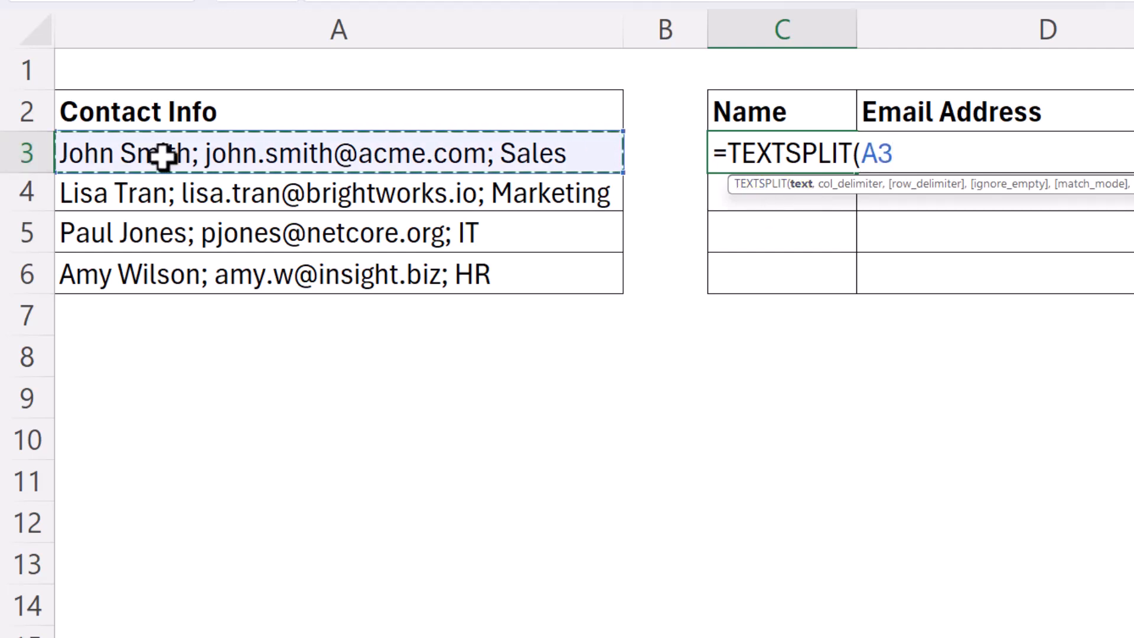
pyautogui.write(',')
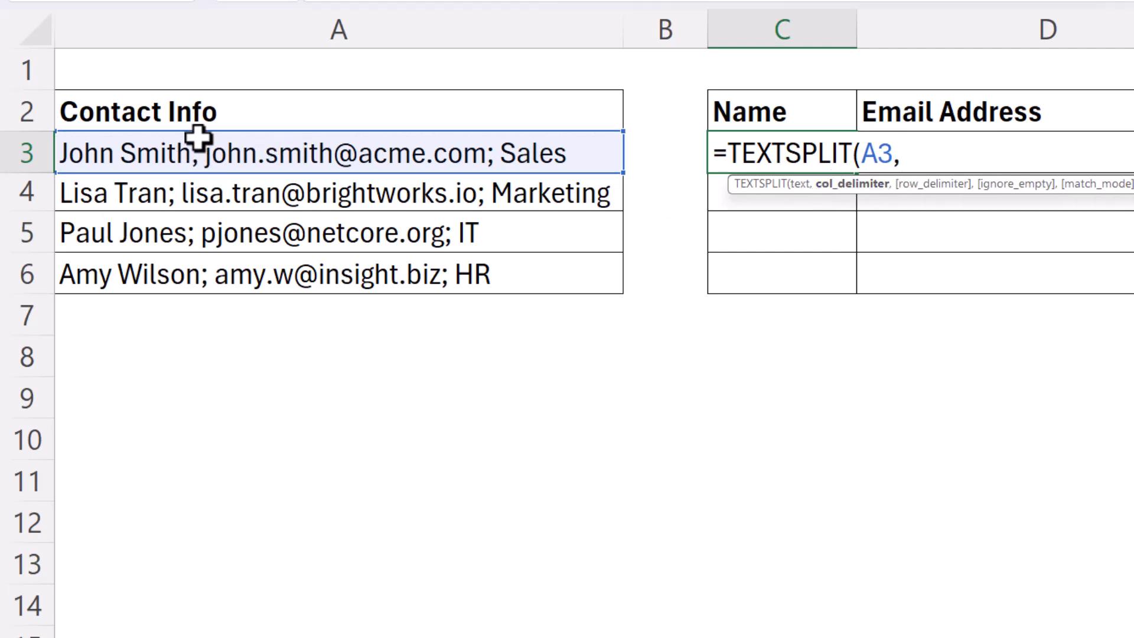
pyautogui.moveTo(286, 161)
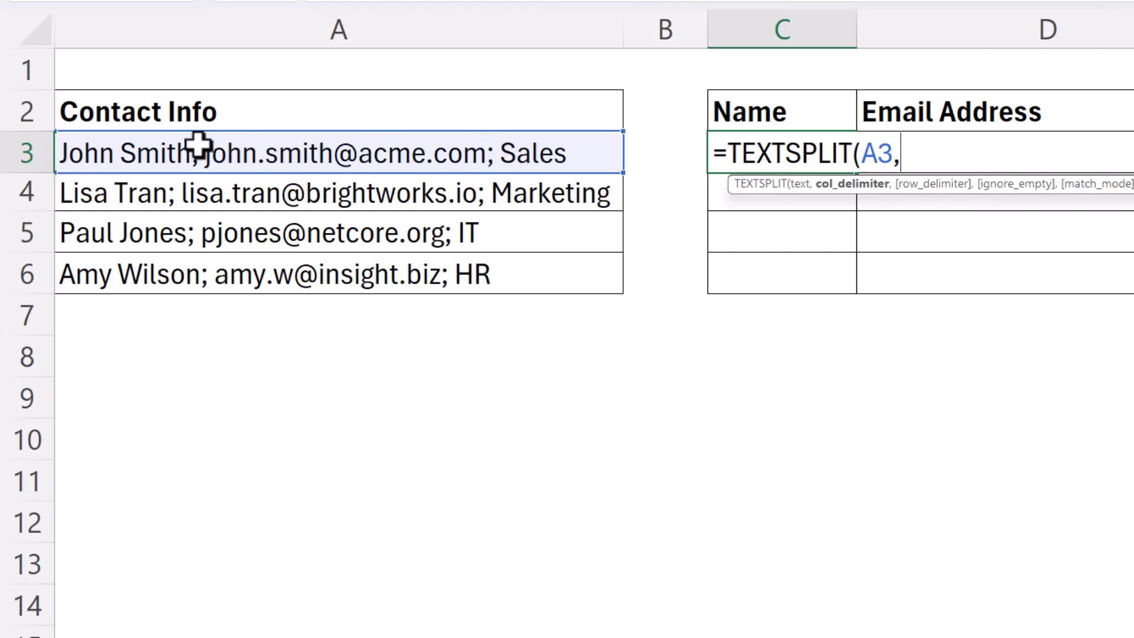
pyautogui.moveTo(837, 201)
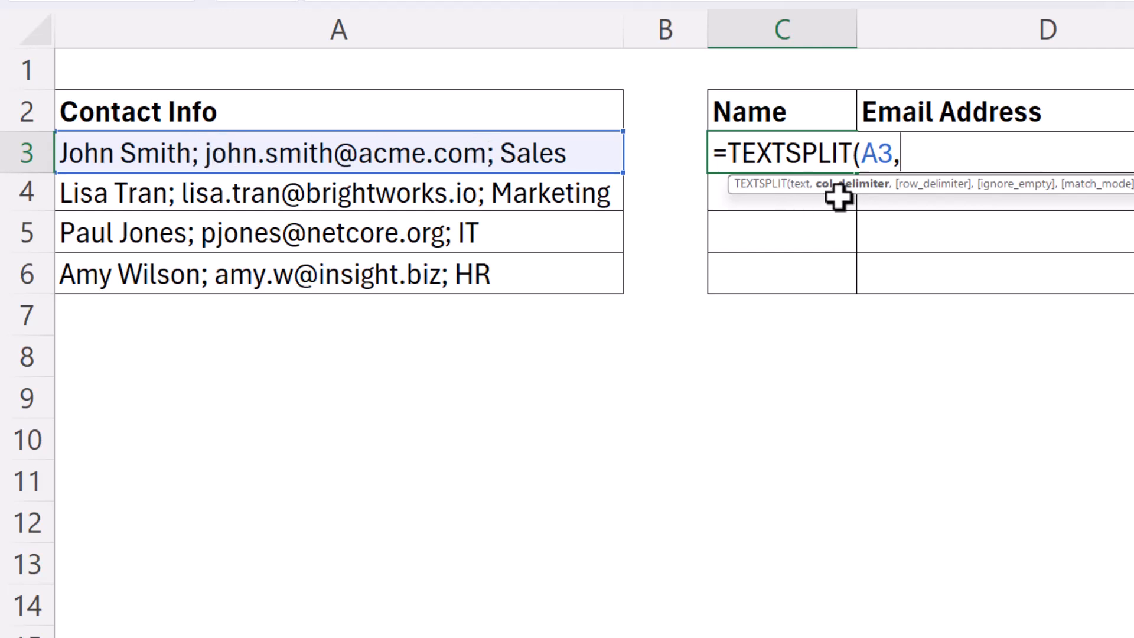
pyautogui.write('"')
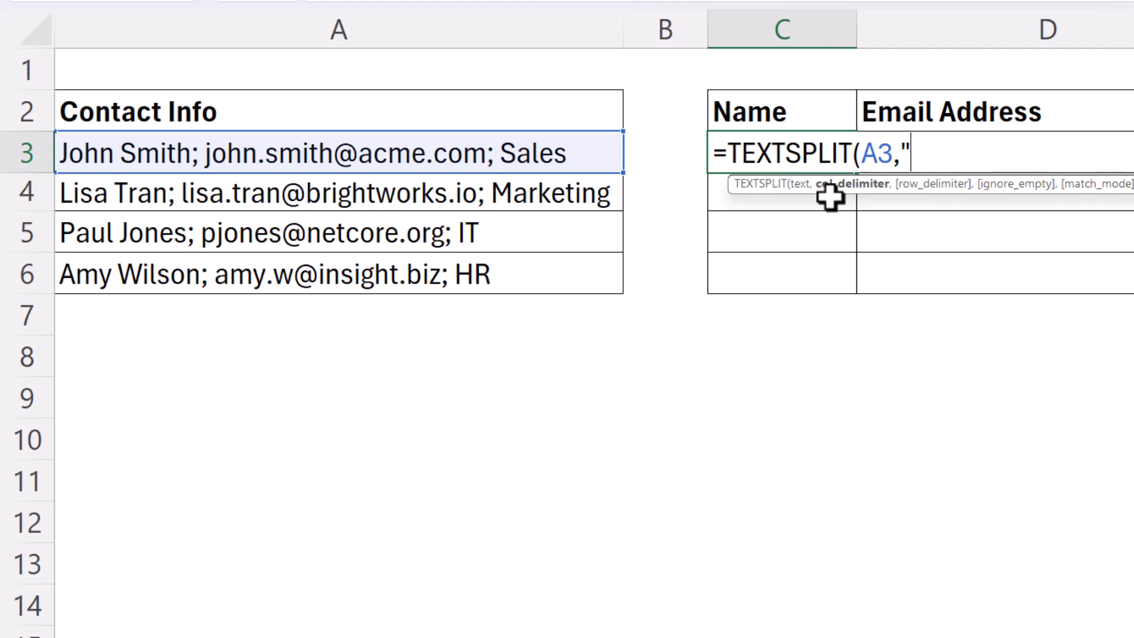
pyautogui.write('; ")')
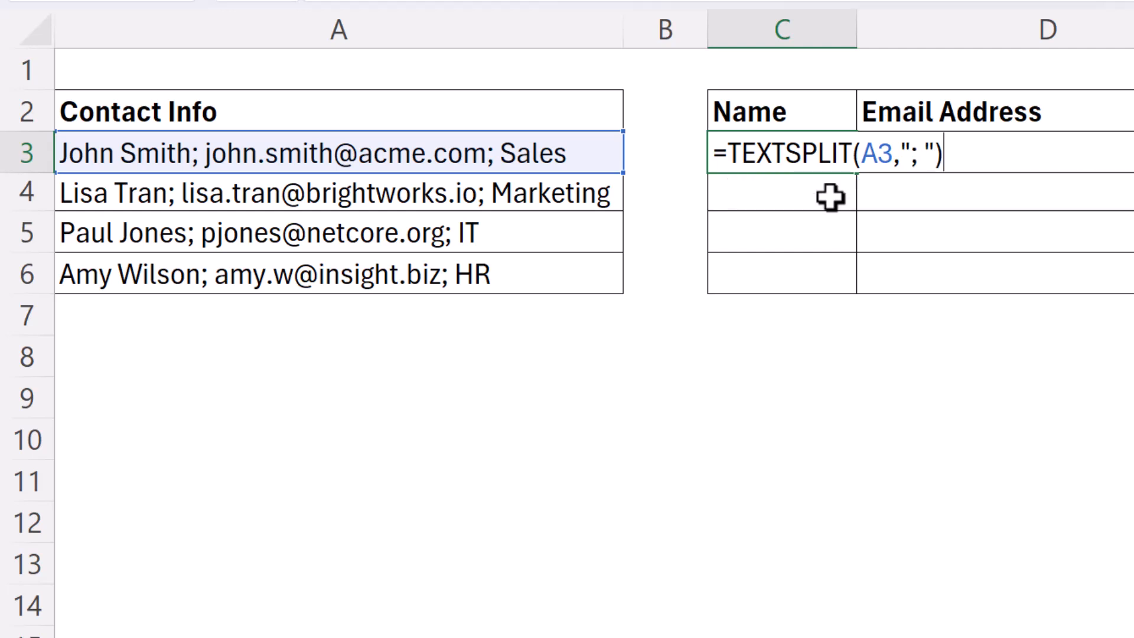
pyautogui.press('Enter')
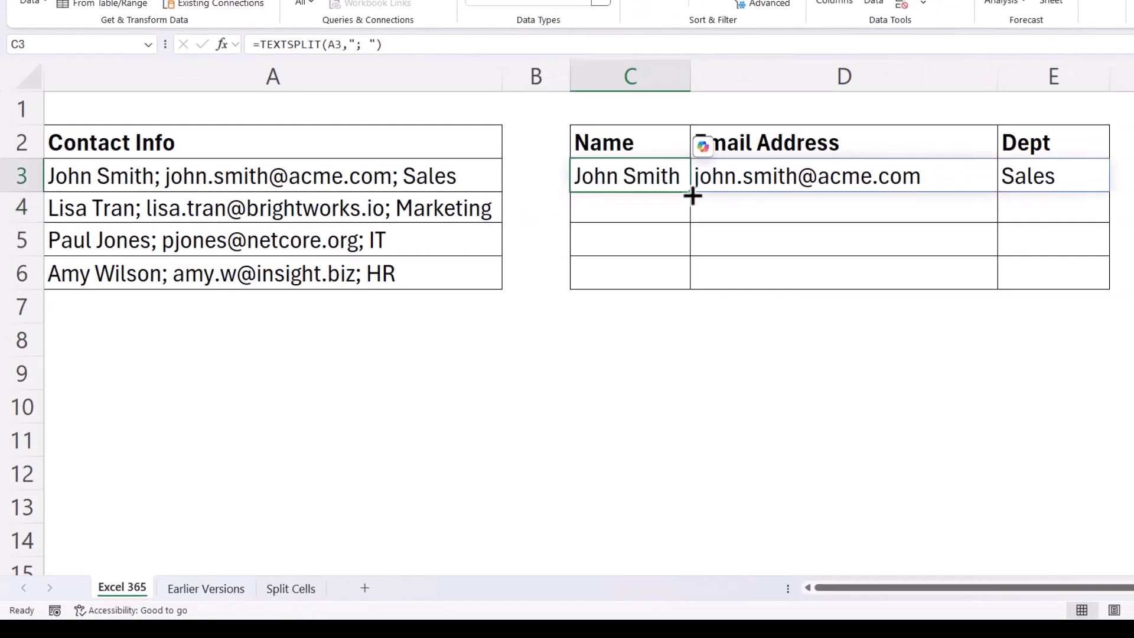
# Fill the C3:E3 TEXTSPLIT formula down to row 6 and copy the results.
pyautogui.moveTo(692, 196); pyautogui.dragTo(692, 273)
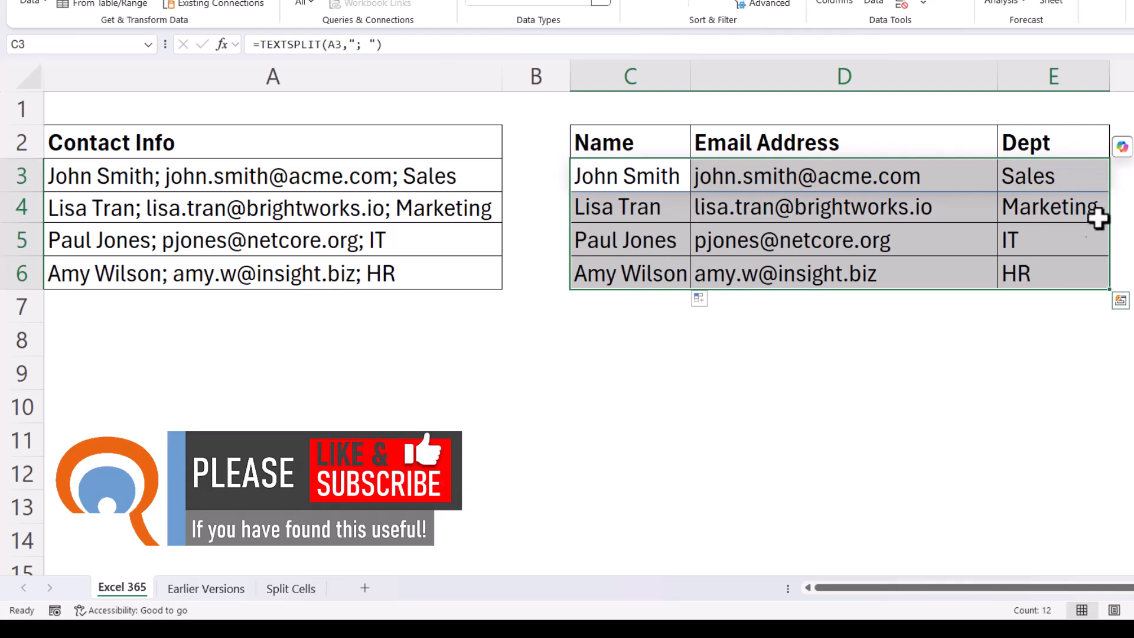
pyautogui.rightClick(273, 76)
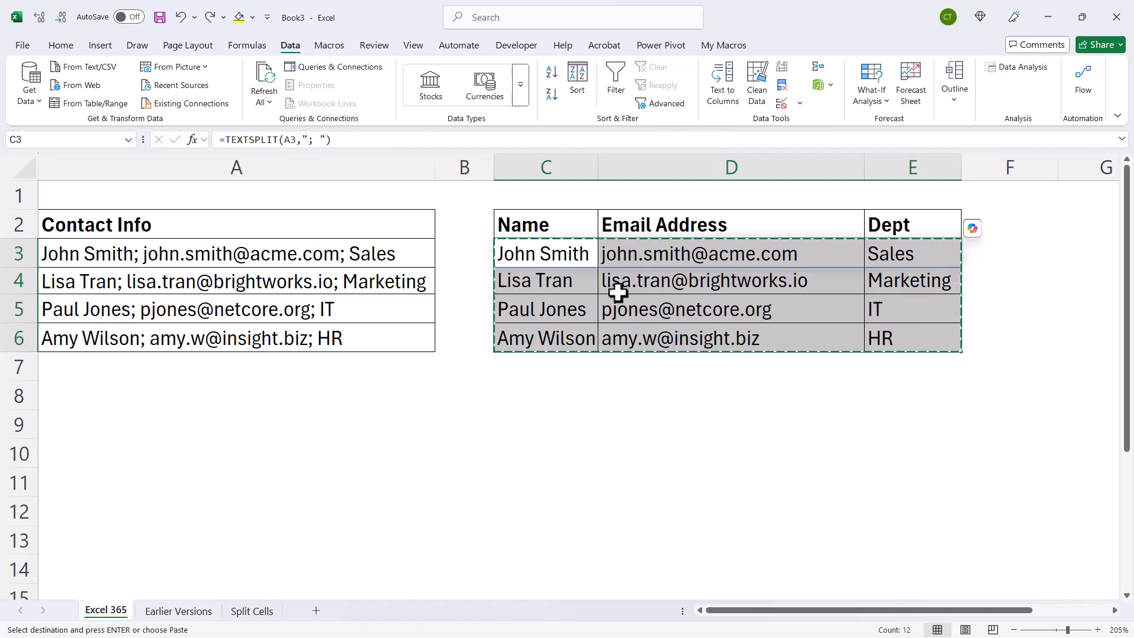
# Paste the split results back as values and begin deleting column A.
pyautogui.click(61, 45)
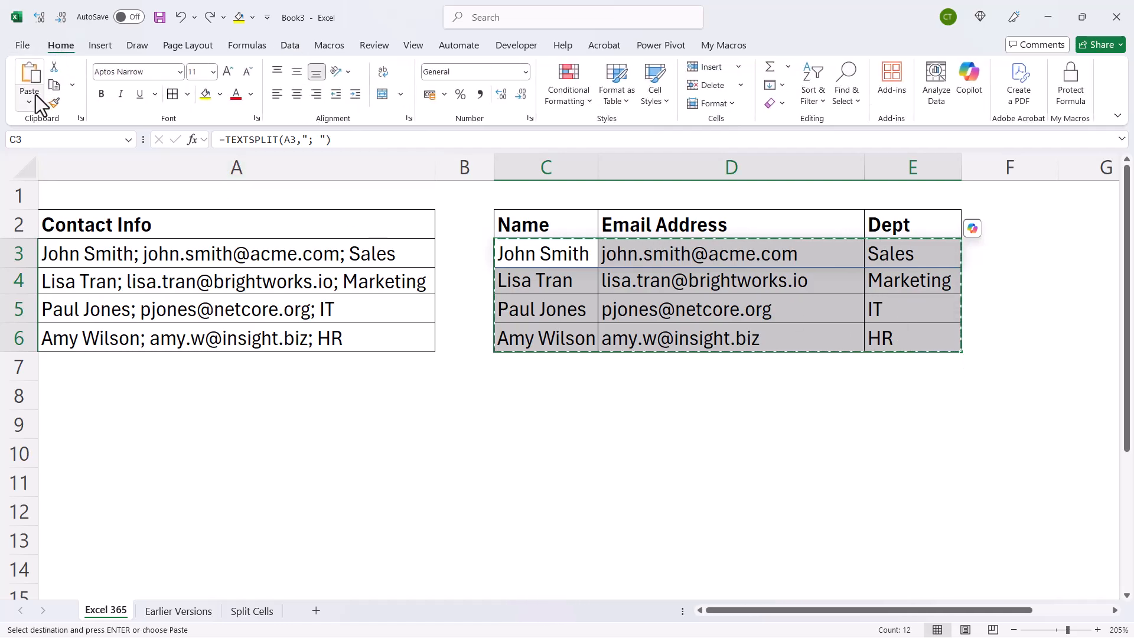
pyautogui.click(29, 101)
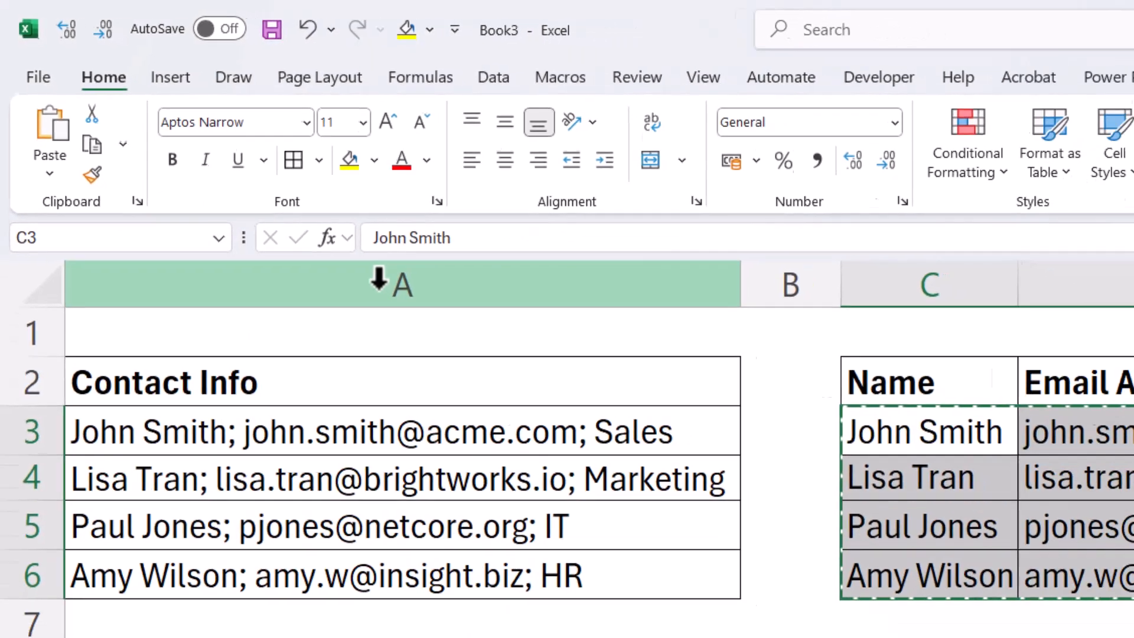
pyautogui.rightClick(118, 282)
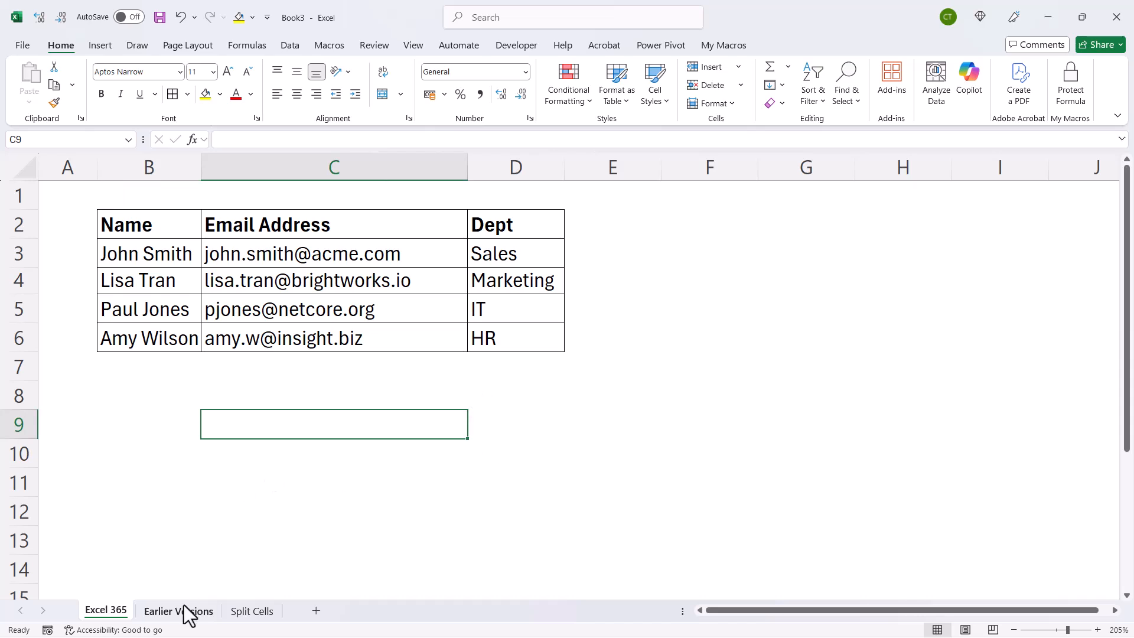
# On the Earlier Versions sheet, run Text to Columns on the contacts with Semicolon delimiter.
pyautogui.click(178, 611)
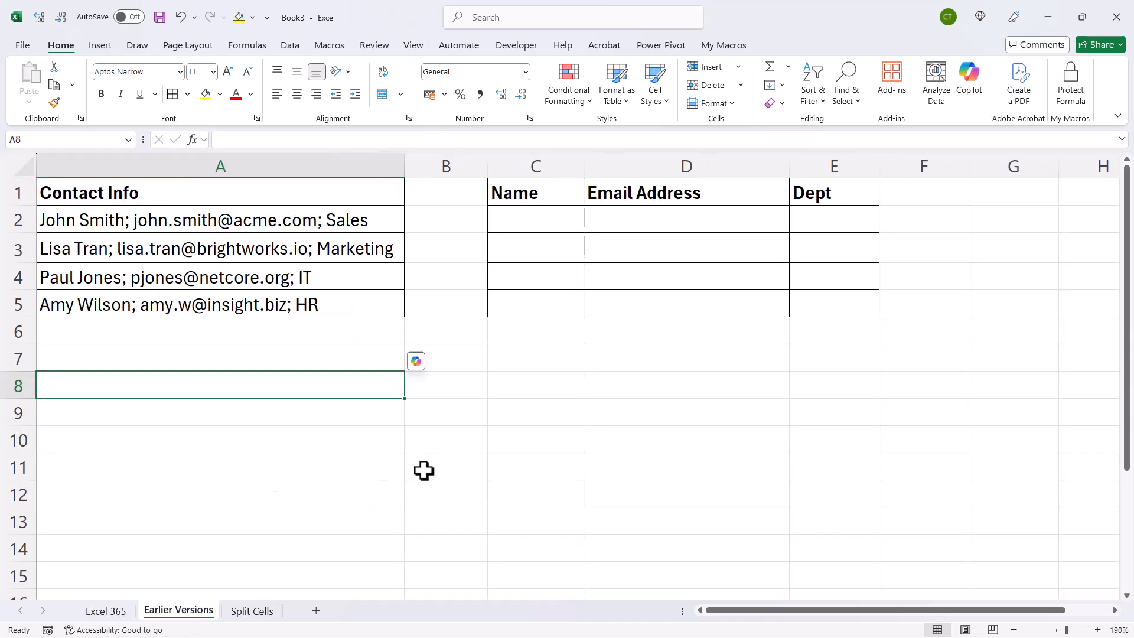
pyautogui.moveTo(424, 466)
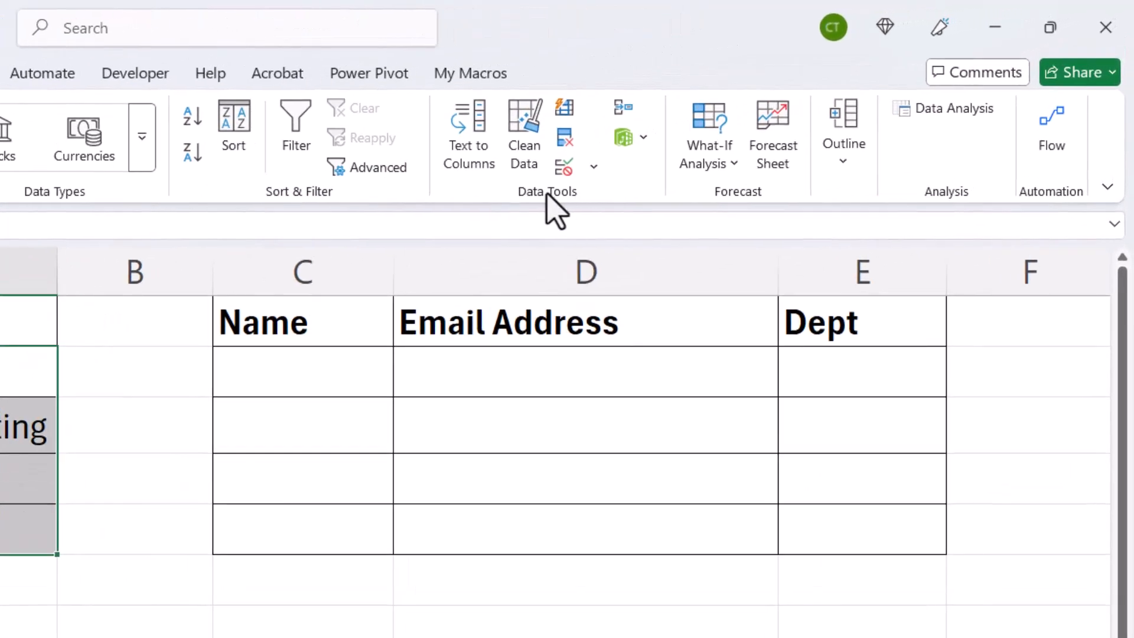
pyautogui.moveTo(468, 130)
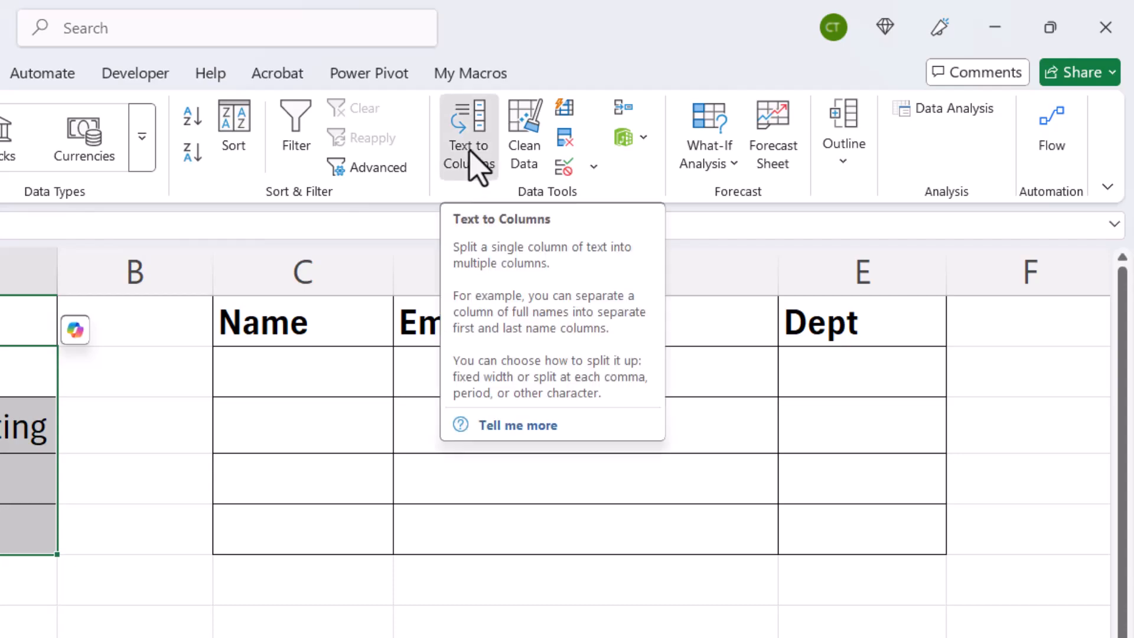
pyautogui.click(468, 136)
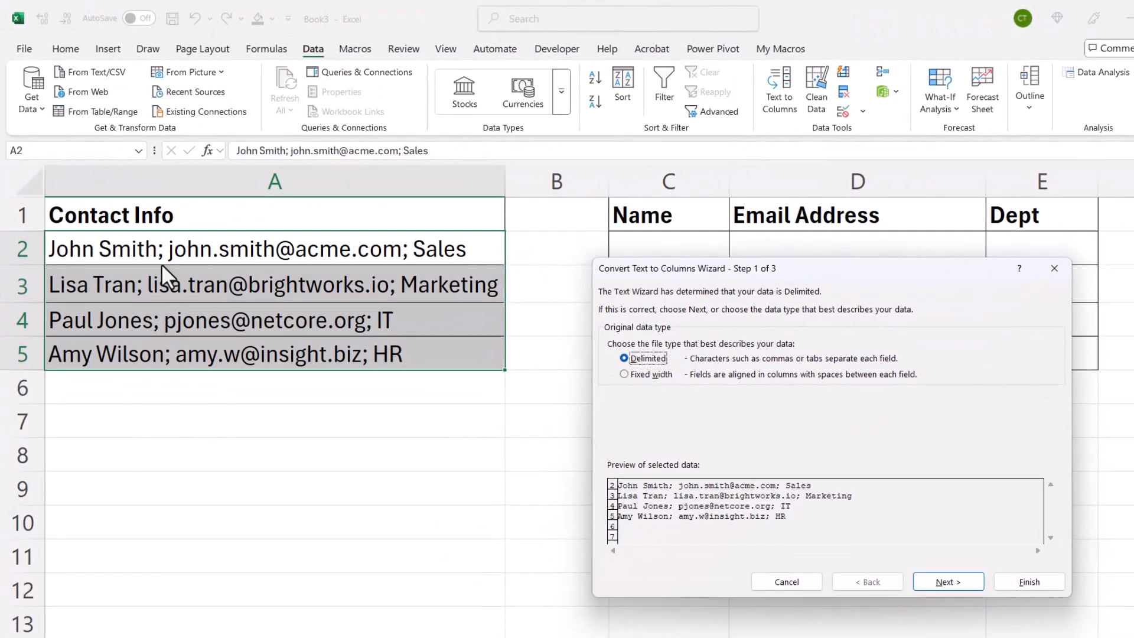
pyautogui.moveTo(427, 257)
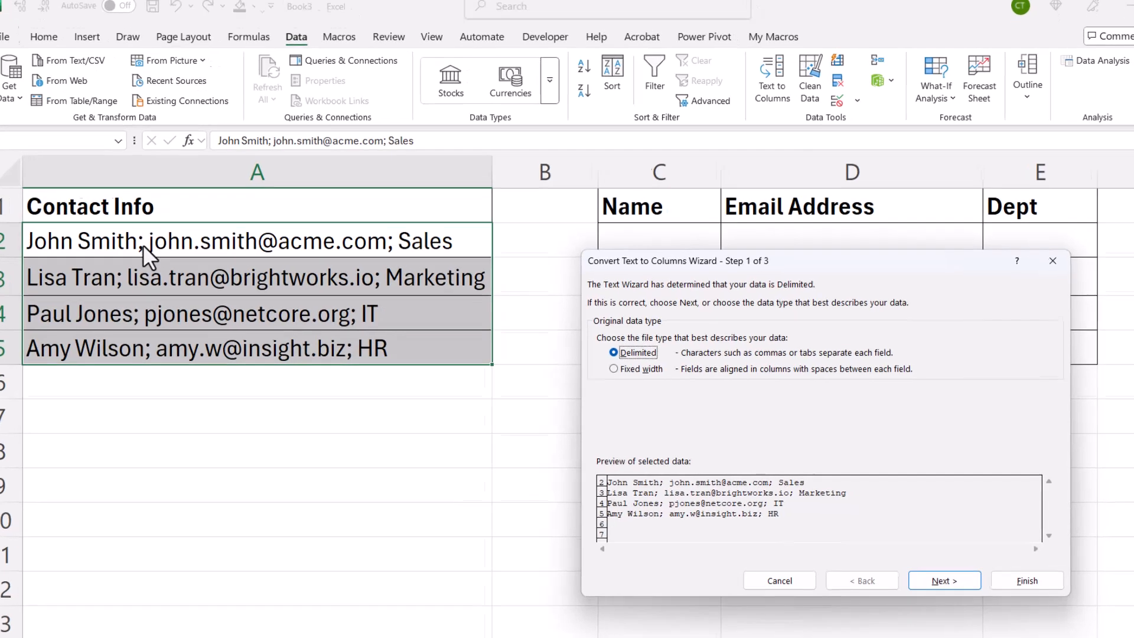
pyautogui.click(944, 580)
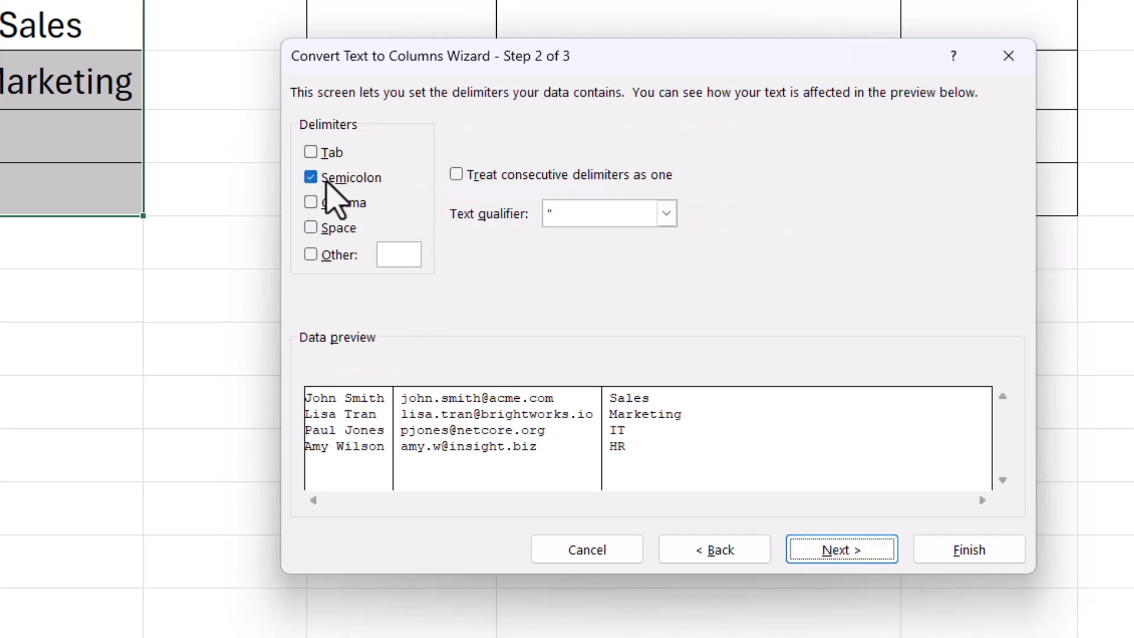
pyautogui.moveTo(376, 207)
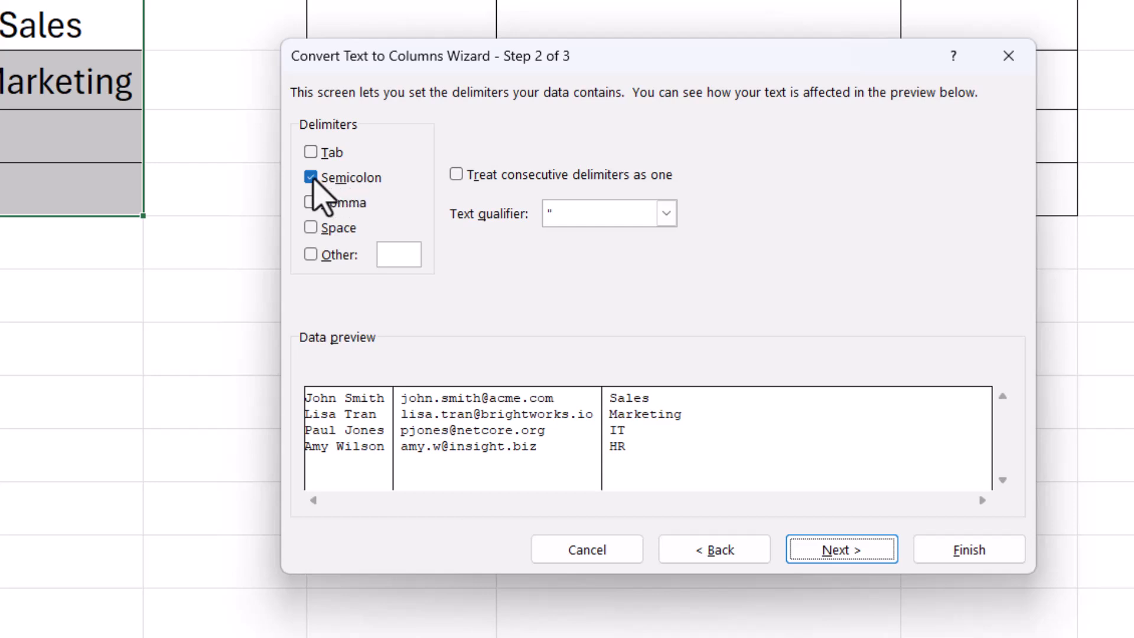
pyautogui.click(310, 178)
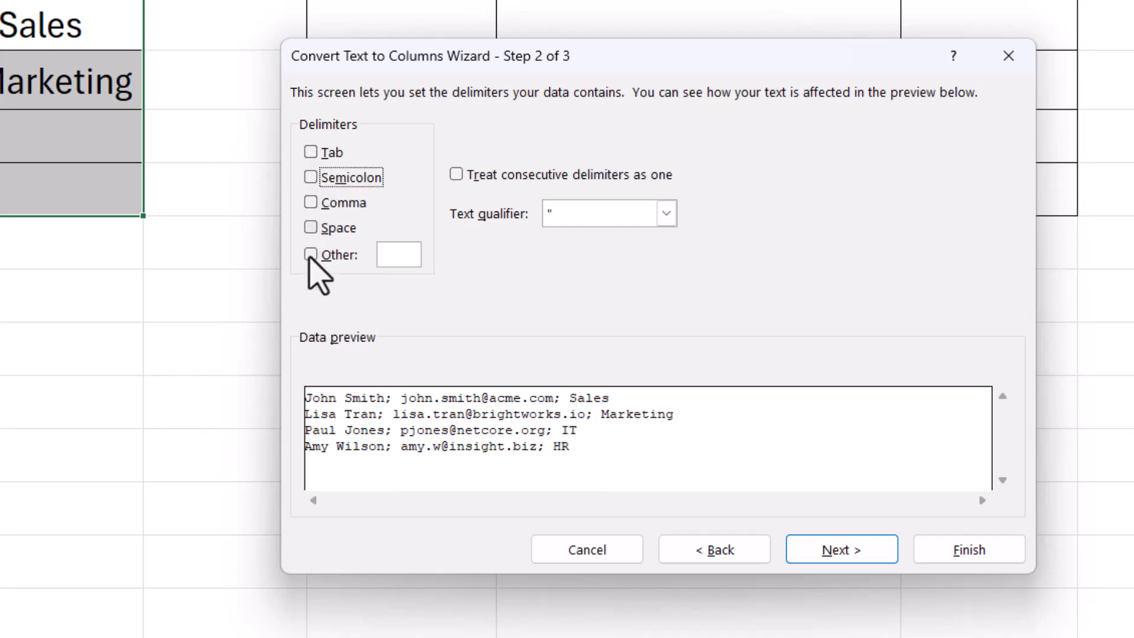
pyautogui.click(311, 177)
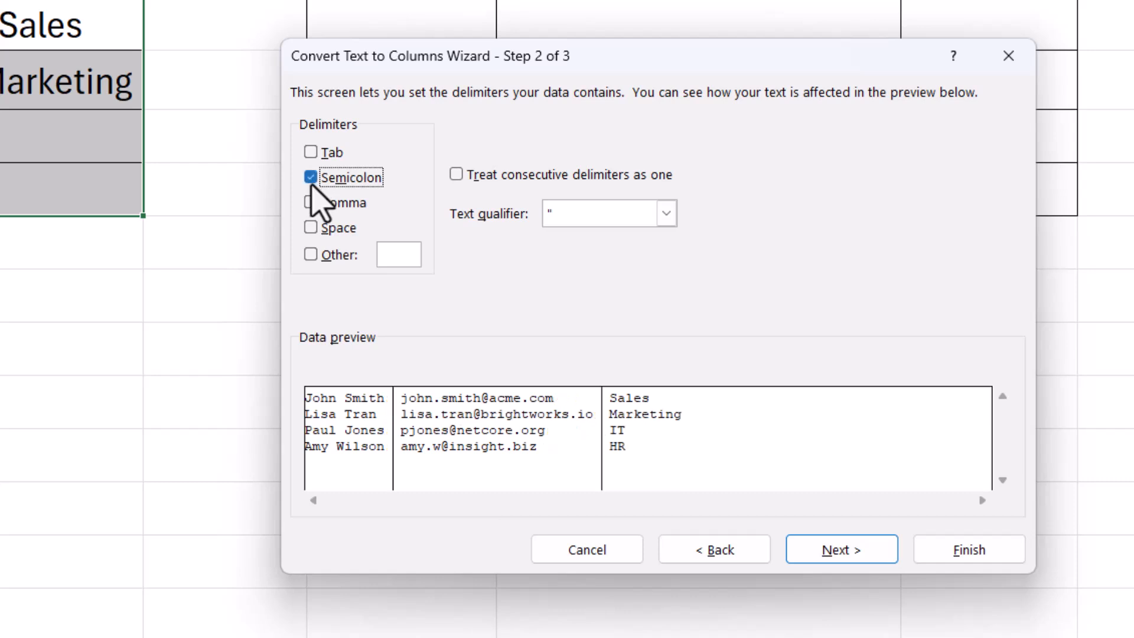
pyautogui.moveTo(408, 452)
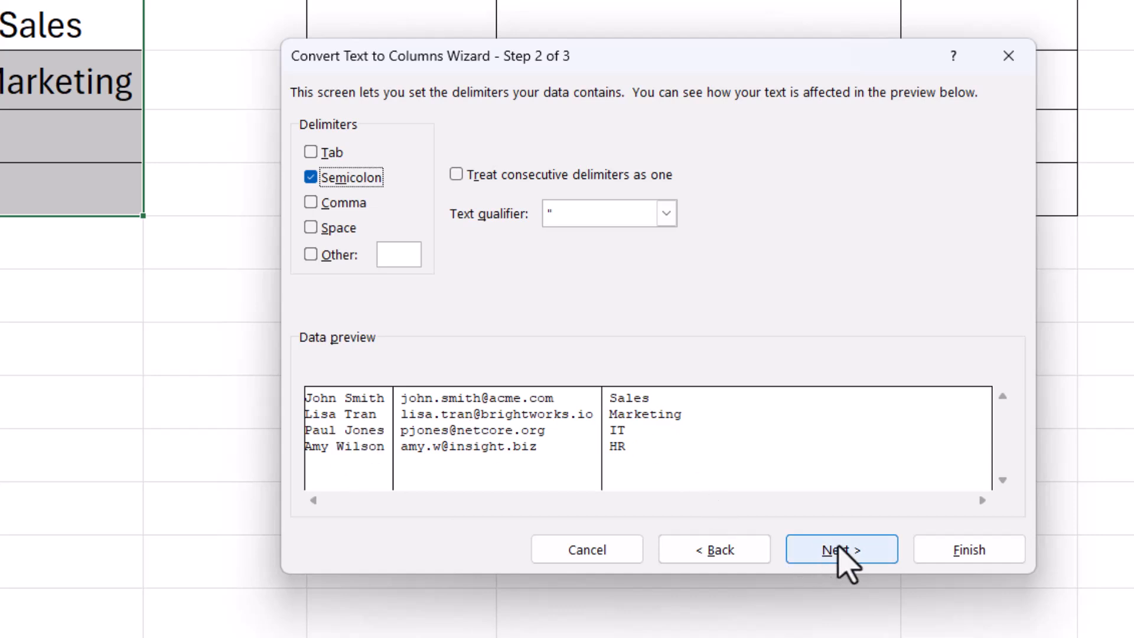
# Finish Text to Columns with destination $C$2, confirming replacement of existing cells.
pyautogui.click(842, 549)
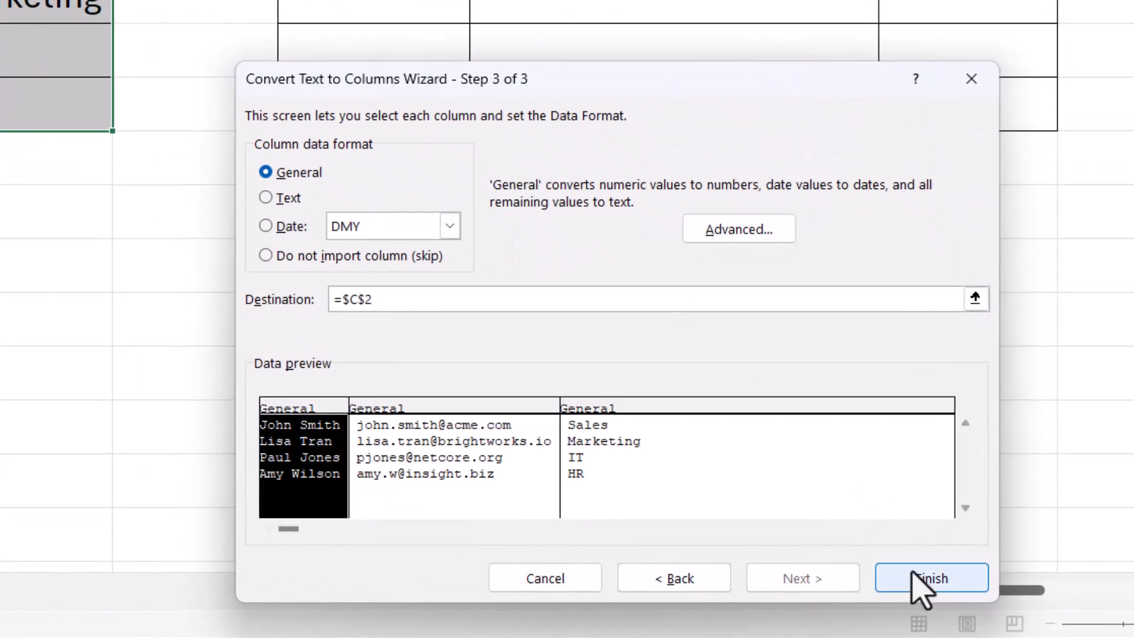
pyautogui.click(942, 578)
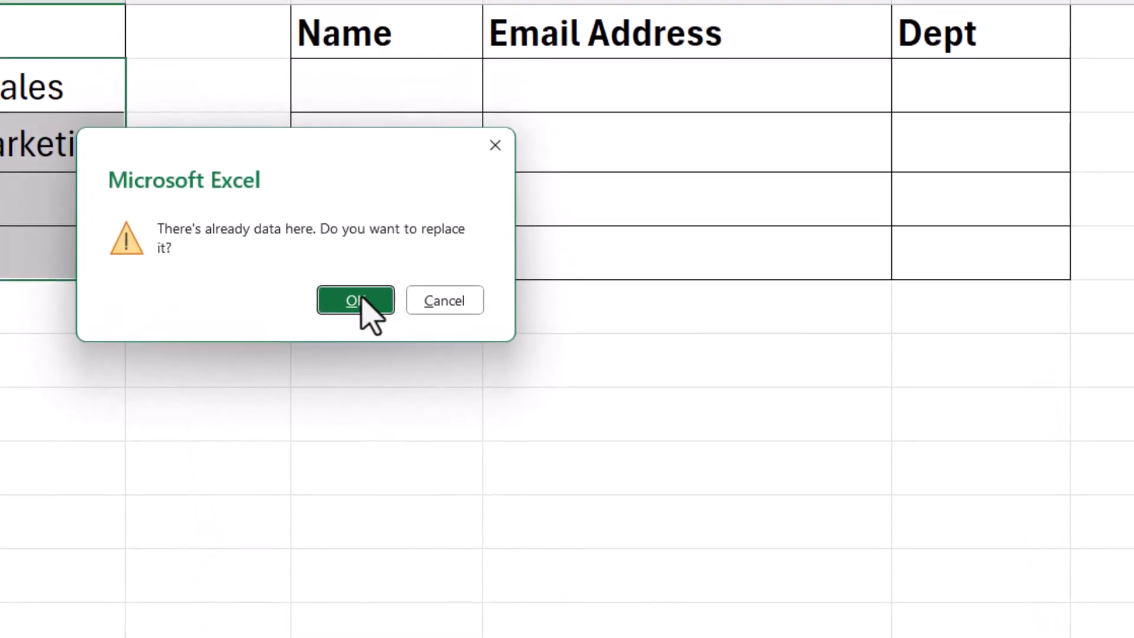
pyautogui.click(355, 301)
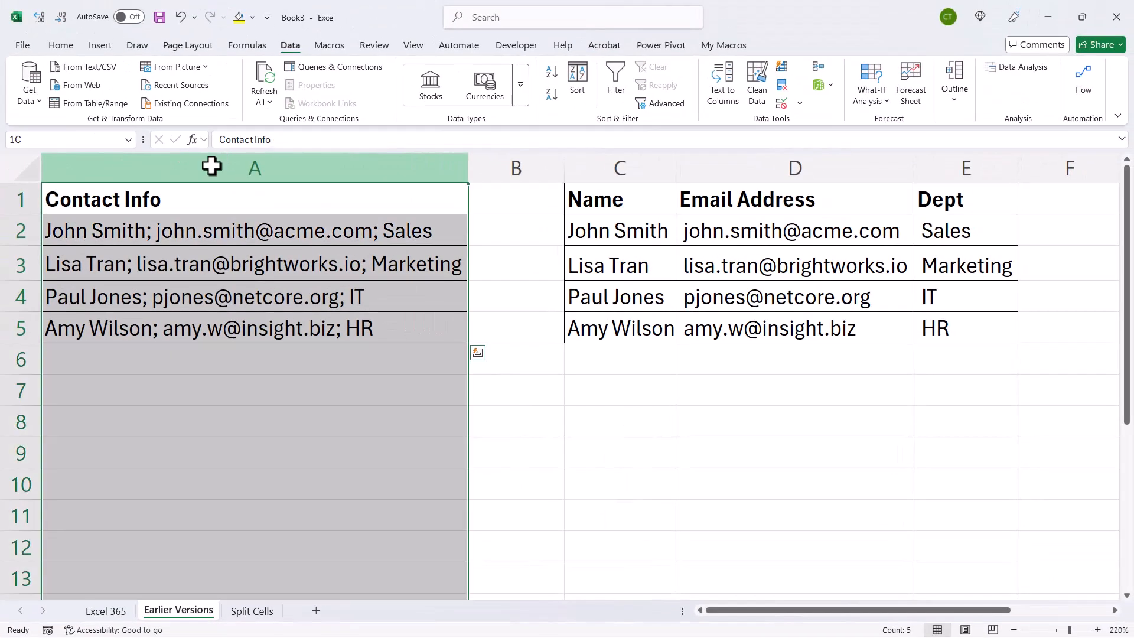
# Delete the Contact Info column and select the Name, Email Address and Dept headers.
pyautogui.rightClick(254, 167)
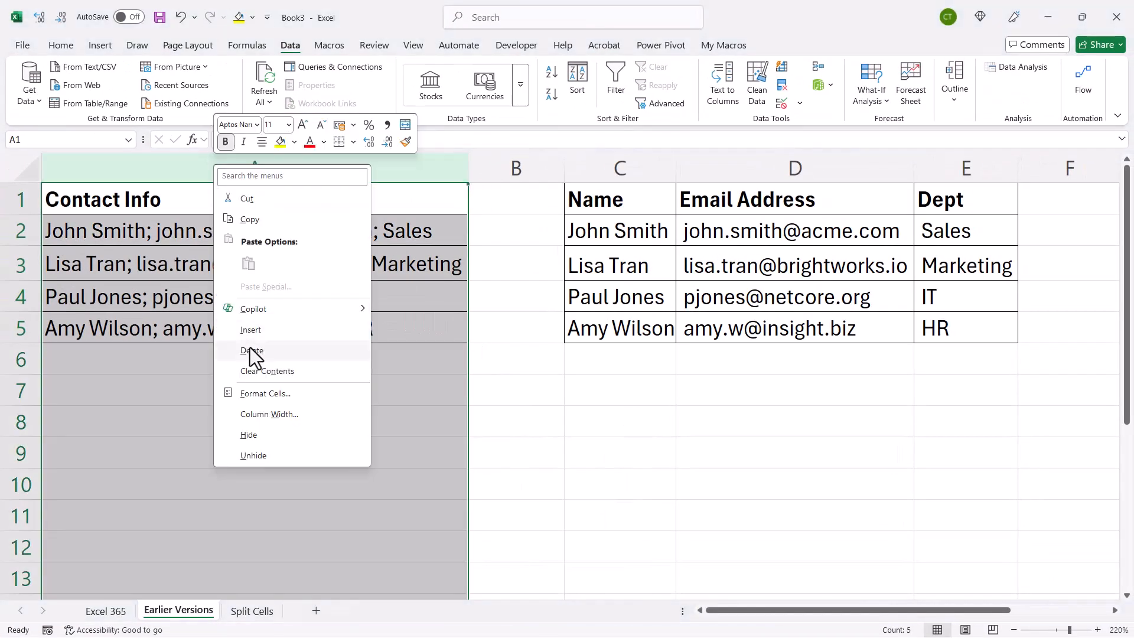
pyautogui.click(252, 350)
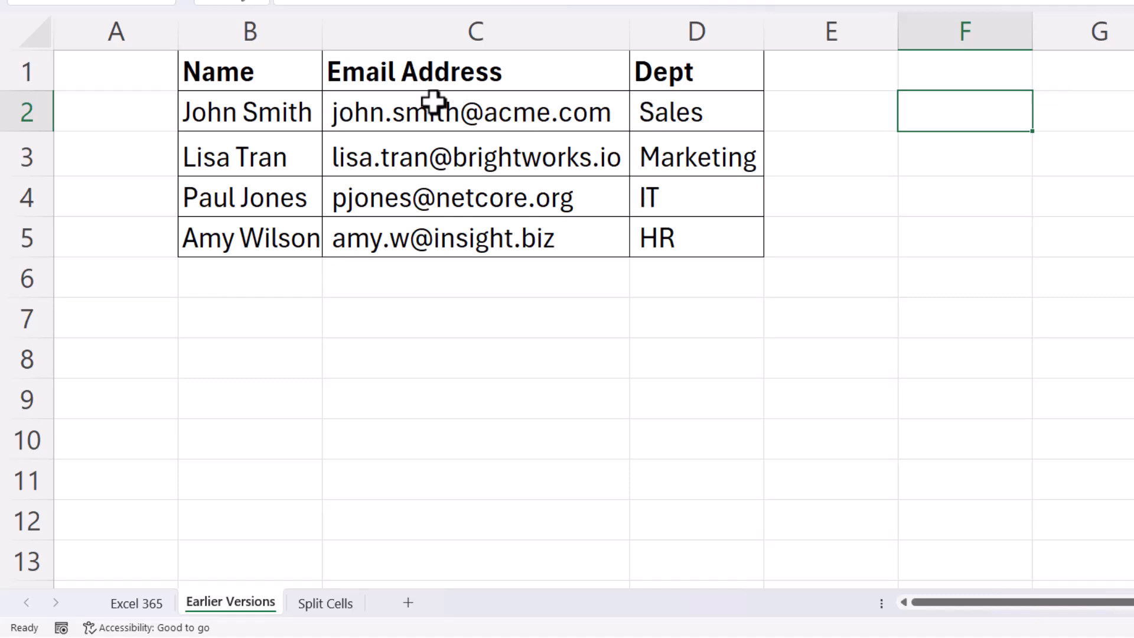
pyautogui.moveTo(432, 114)
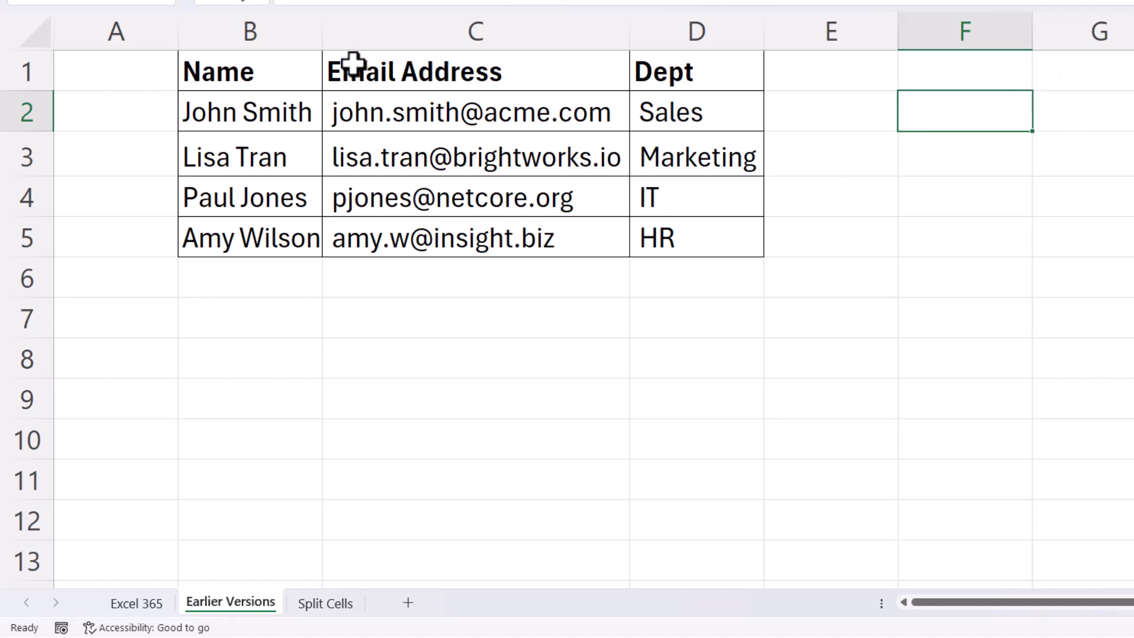
pyautogui.moveTo(216, 71); pyautogui.dragTo(727, 239)
pyautogui.write('=')
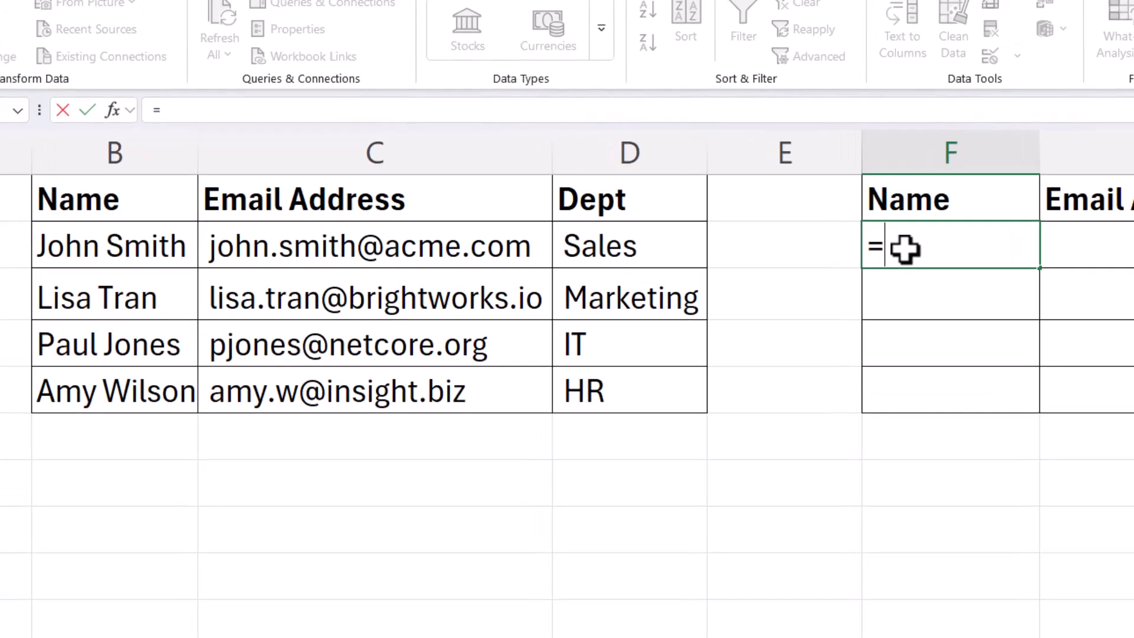
# Enter a TRIM formula in F2 pointing at John Smith's cell B2.
pyautogui.write('trim')
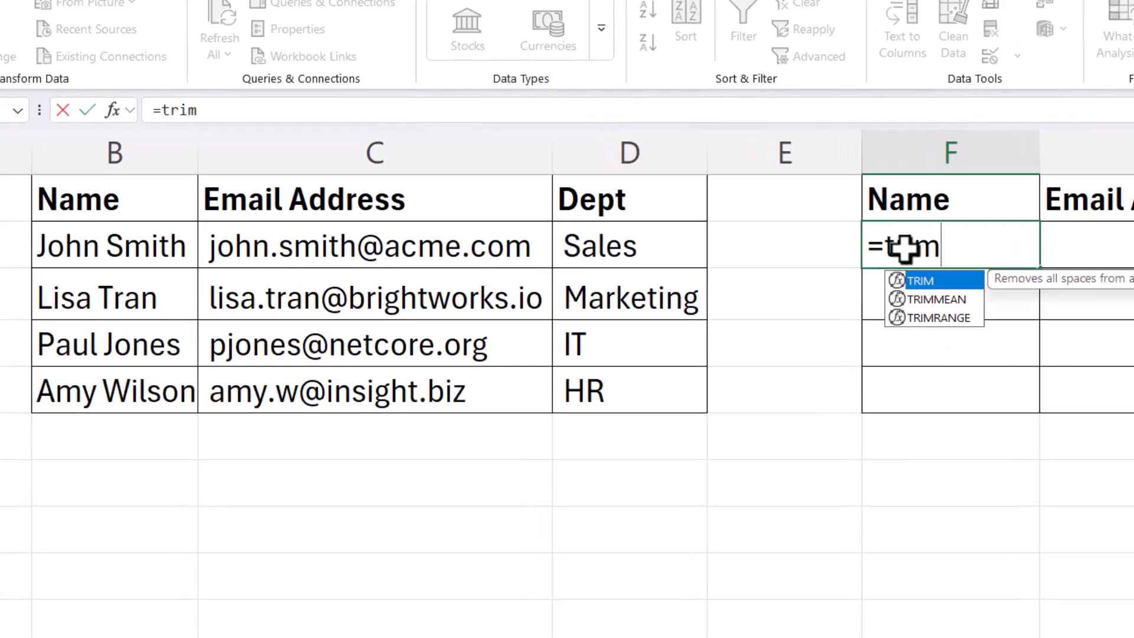
pyautogui.click(115, 245)
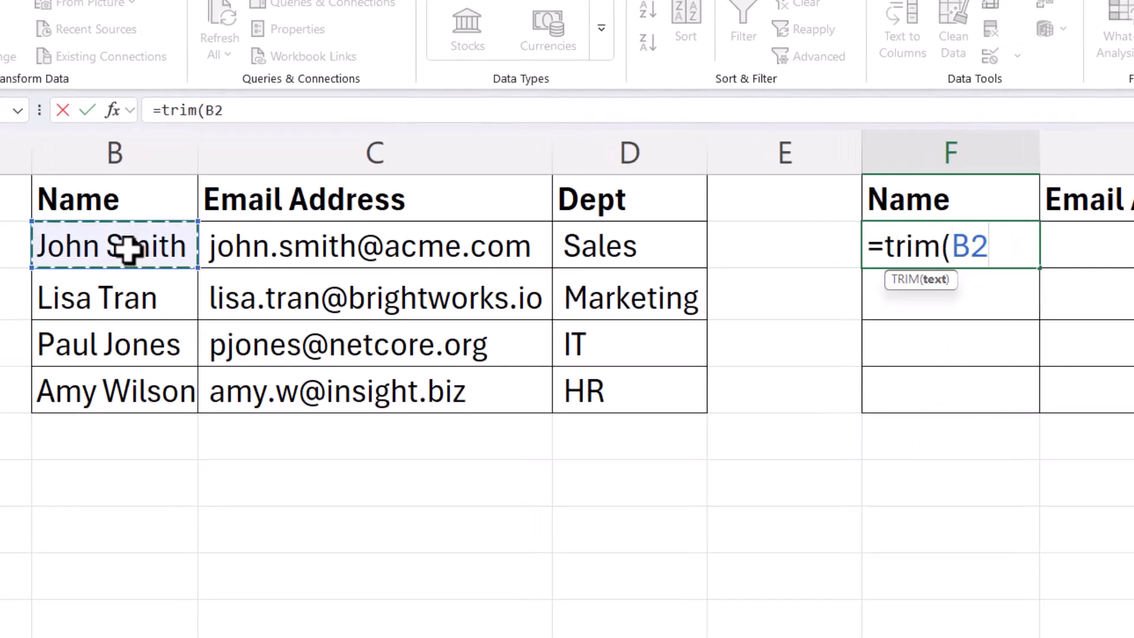
pyautogui.press('Enter')
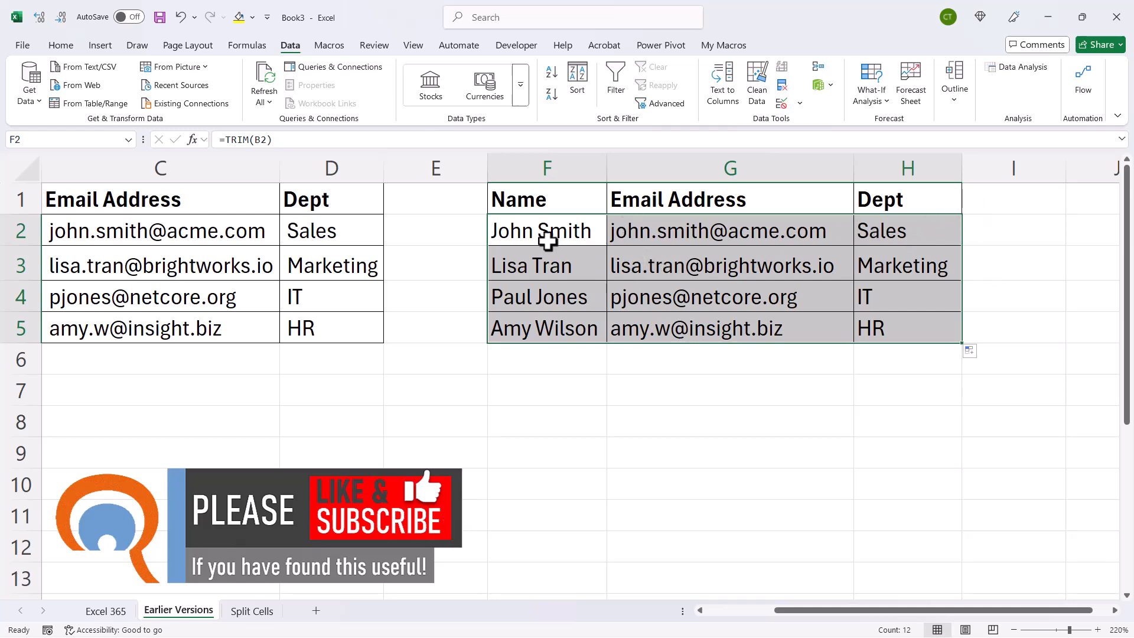
# Copy the trimmed results, paste them as values, and begin deleting the untrimmed columns.
pyautogui.press('Ctrl+c')
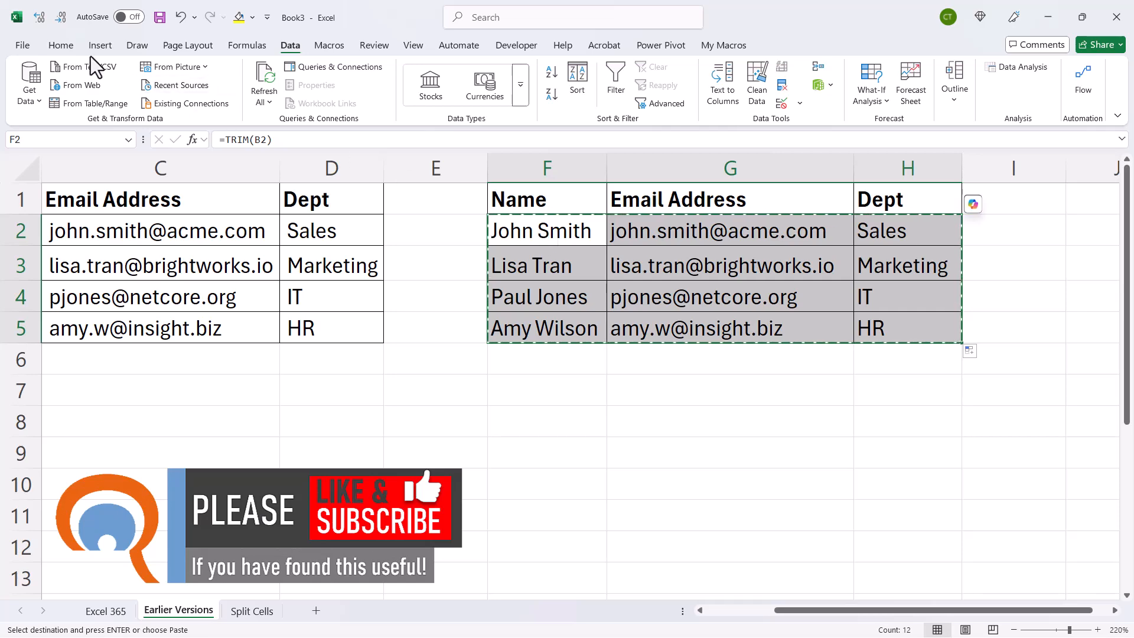
pyautogui.click(29, 82)
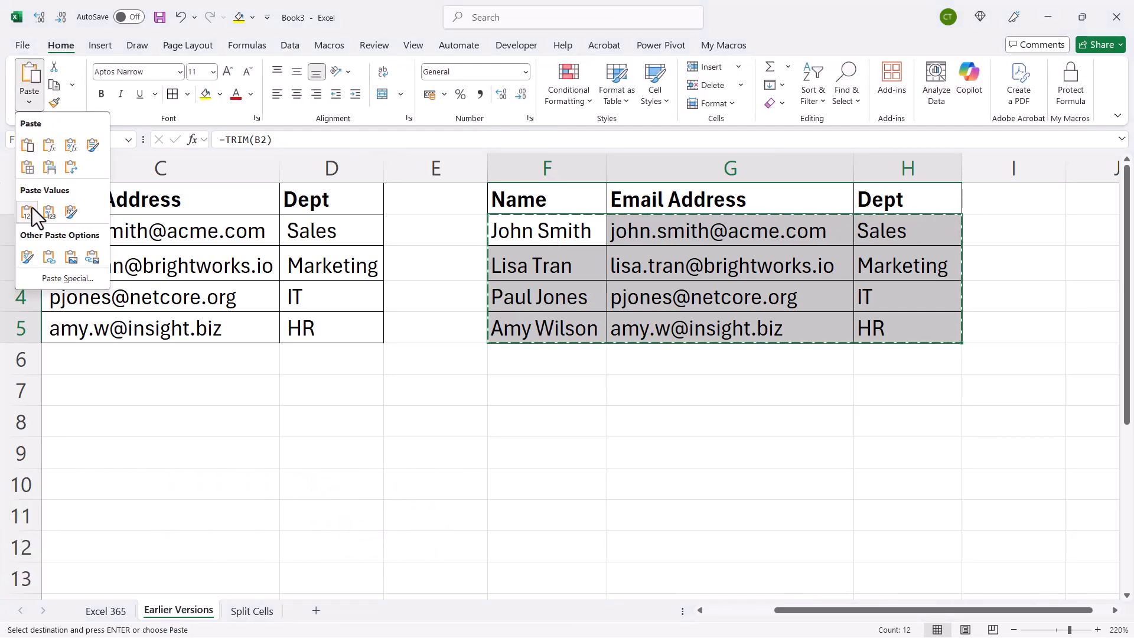
pyautogui.click(27, 212)
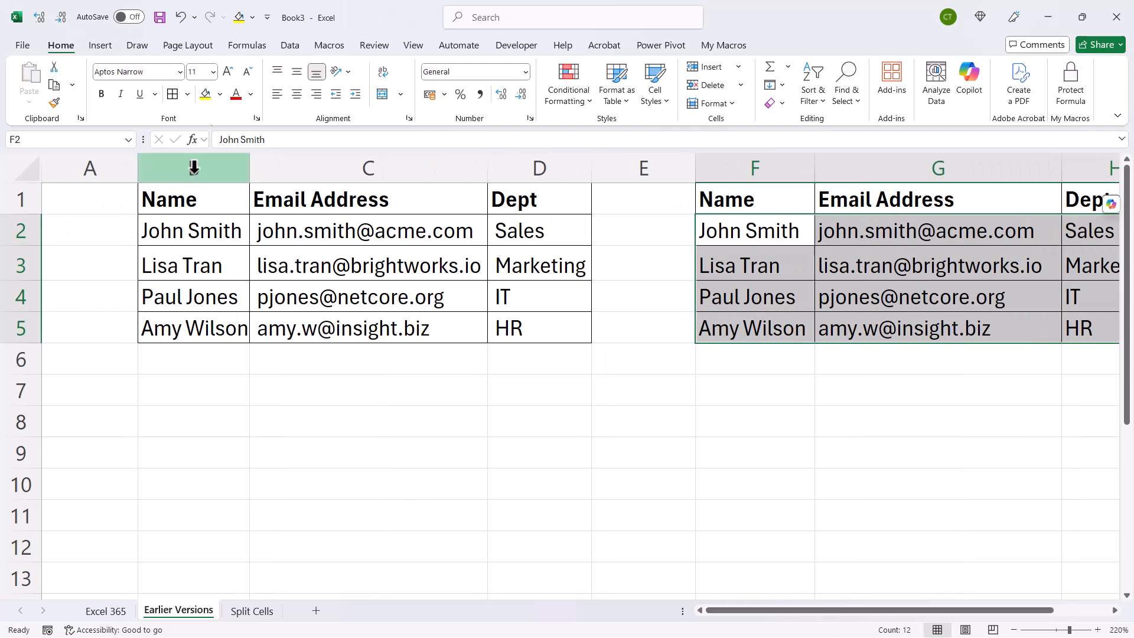
pyautogui.rightClick(194, 167)
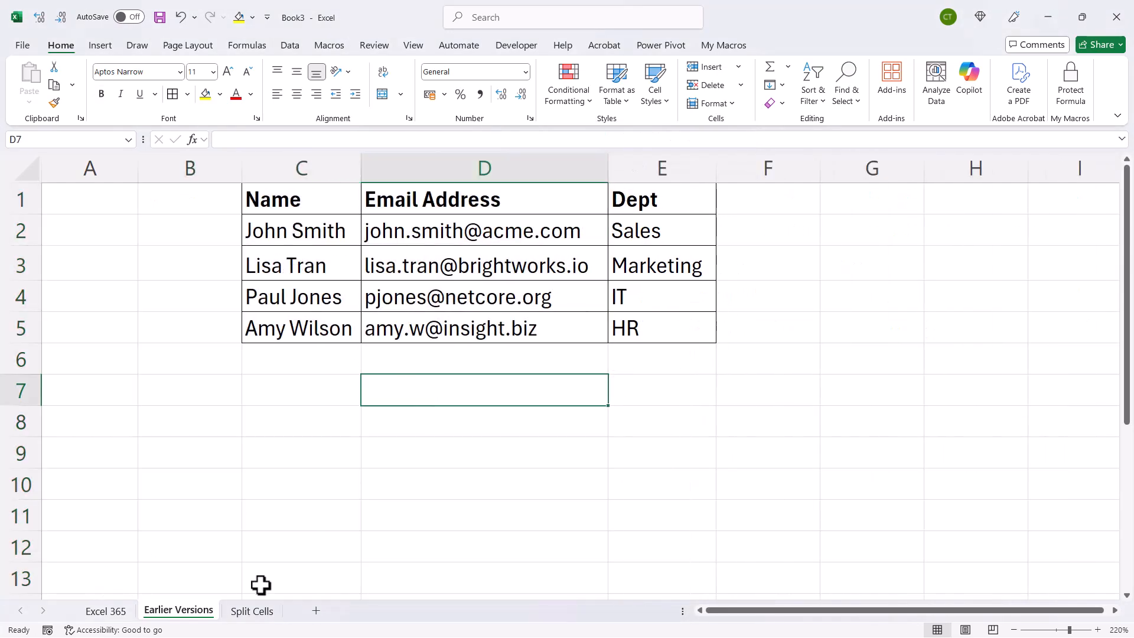
# Centre the Contact Info title across B2:D2 with Center Across Selection, keeping cells unmerged.
pyautogui.click(252, 611)
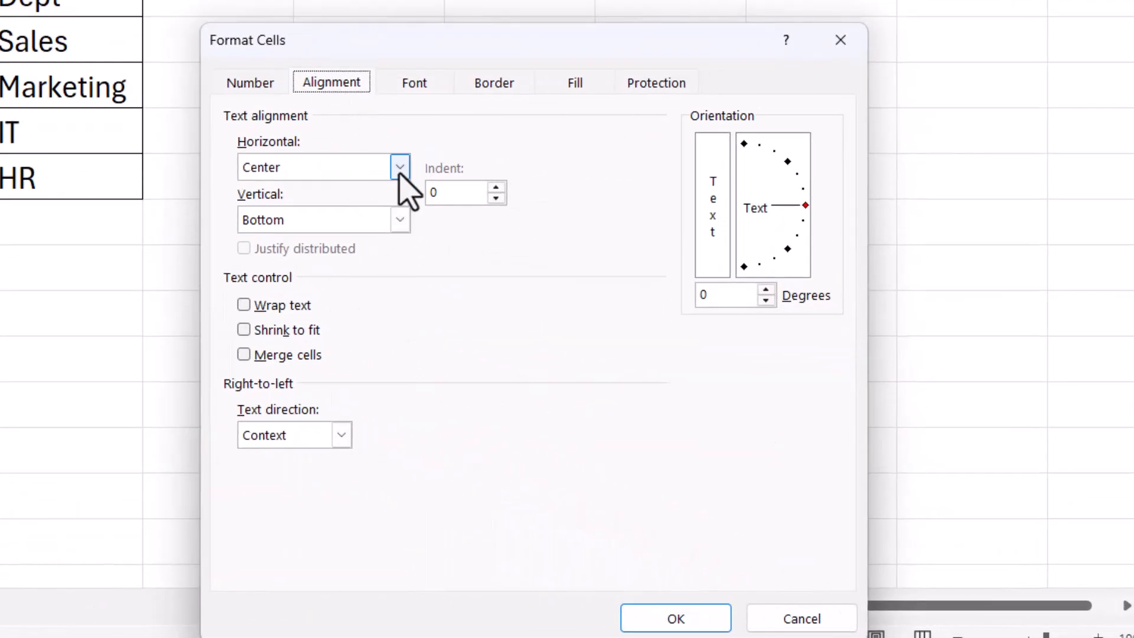
pyautogui.click(397, 167)
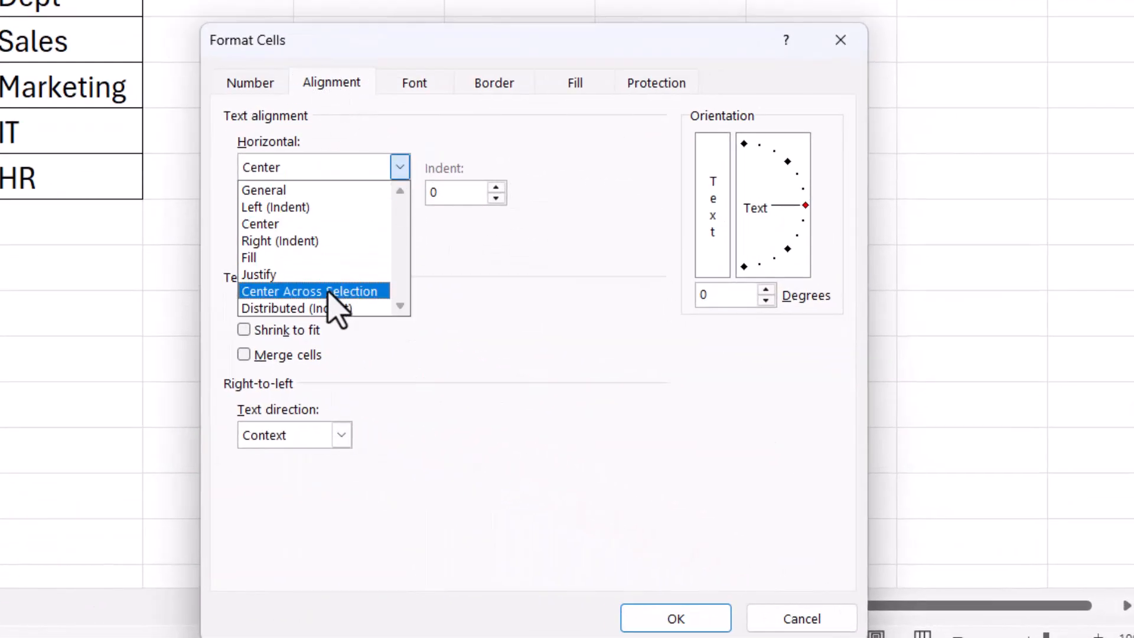
pyautogui.click(310, 292)
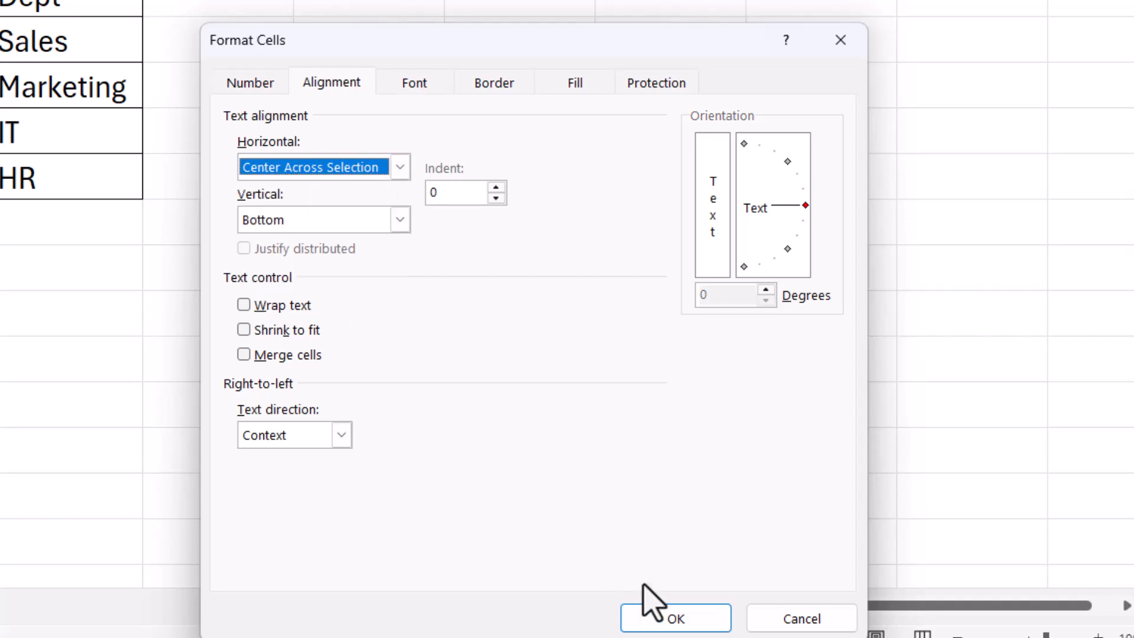
pyautogui.click(684, 635)
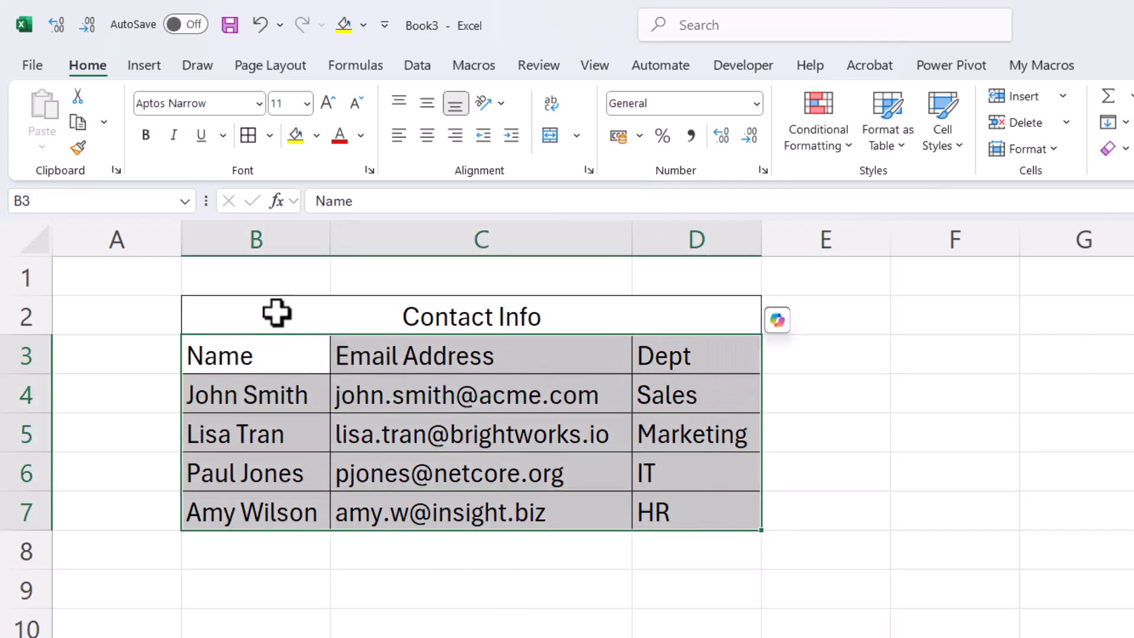
pyautogui.click(255, 315)
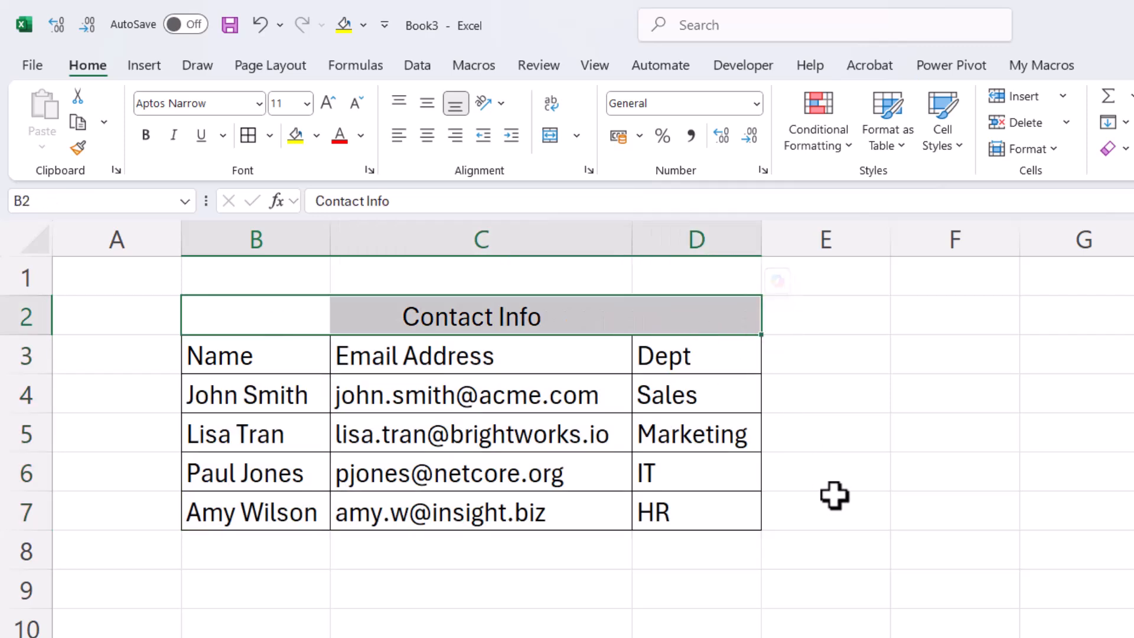